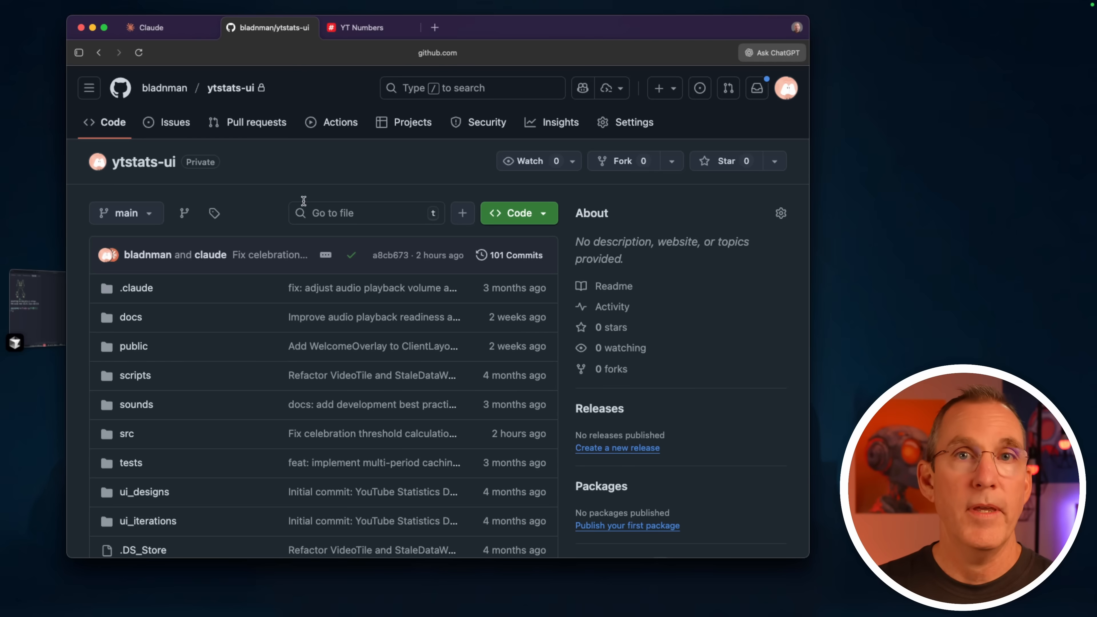
# Switch from the ytstats-ui GitHub page to the Claude home tab.
pyautogui.click(150, 27)
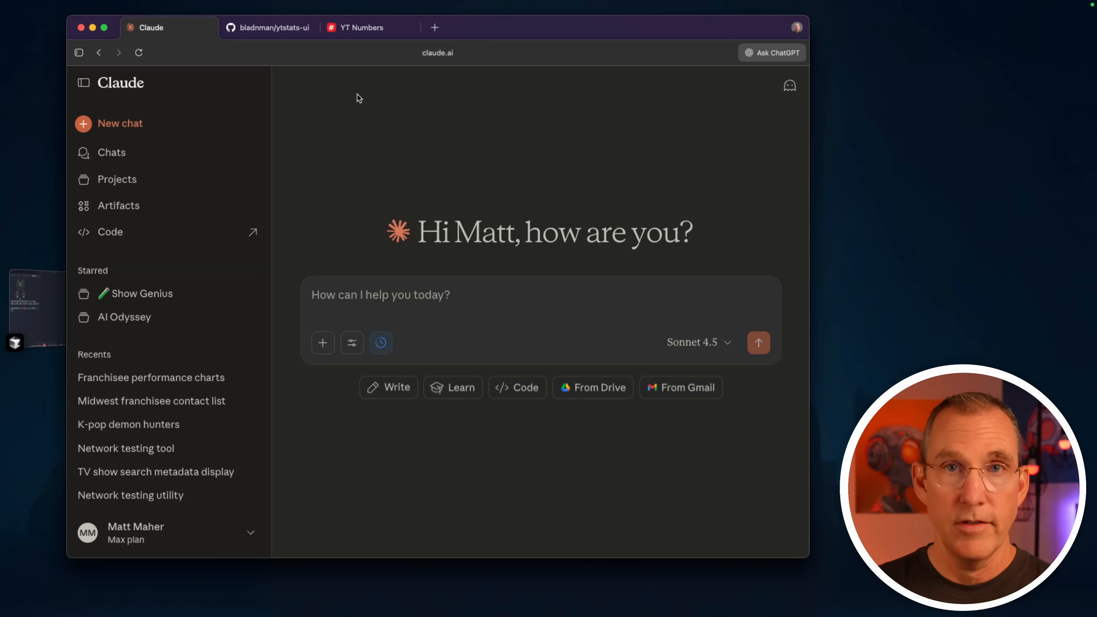
pyautogui.moveTo(110, 231)
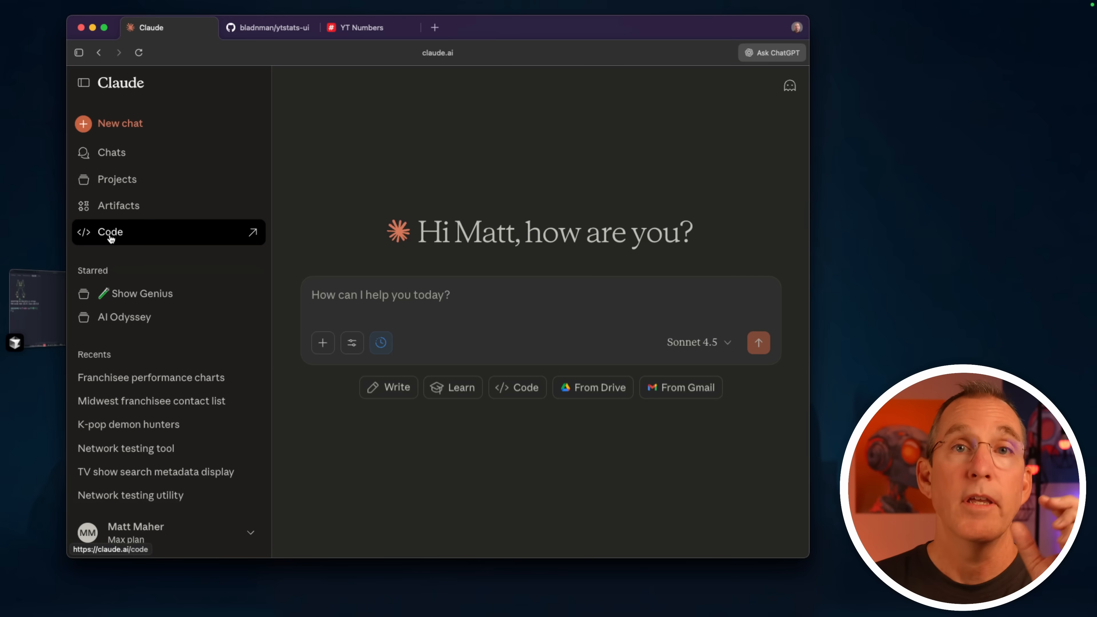
# Start a Claude Code session on bladnman/ytstats-ui with the prompt 'explain this codebase'.
pyautogui.click(109, 231)
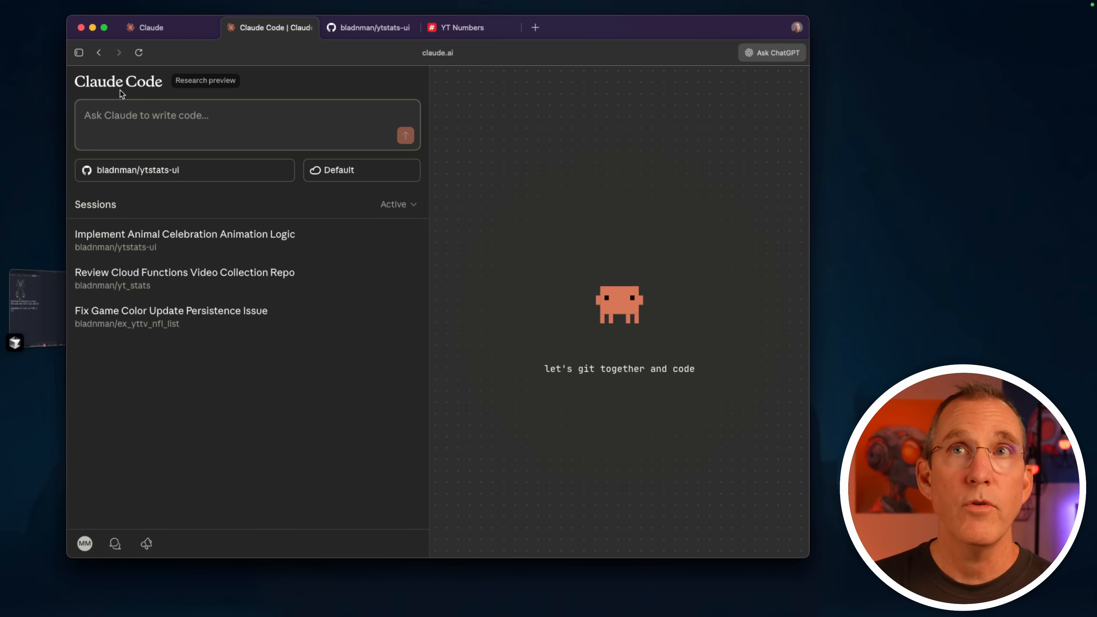
pyautogui.moveTo(146, 95)
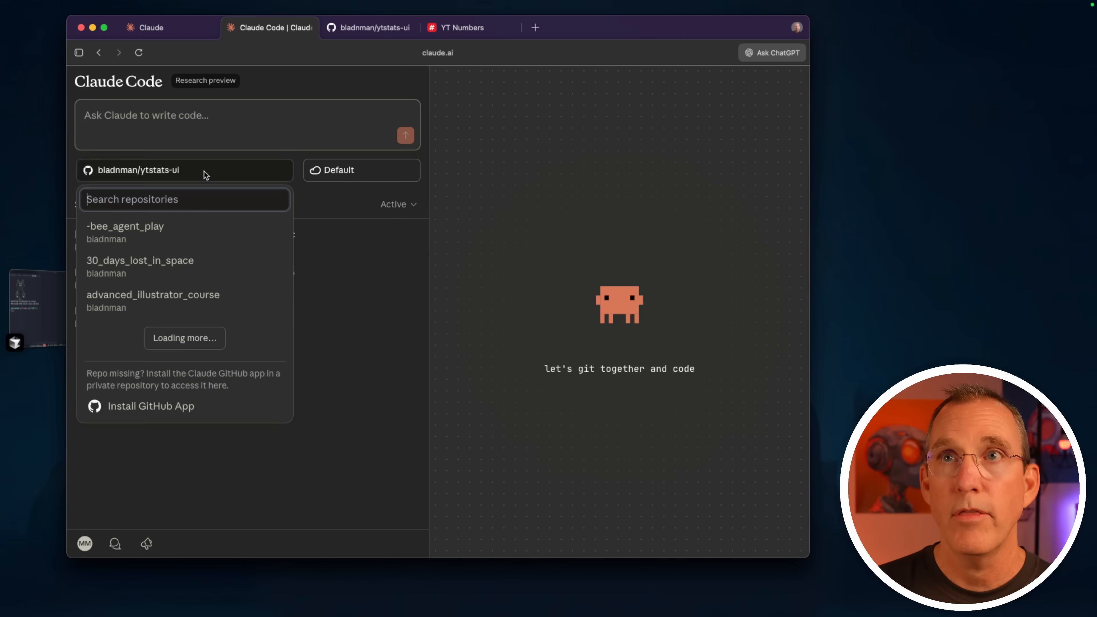
pyautogui.scroll(-3)
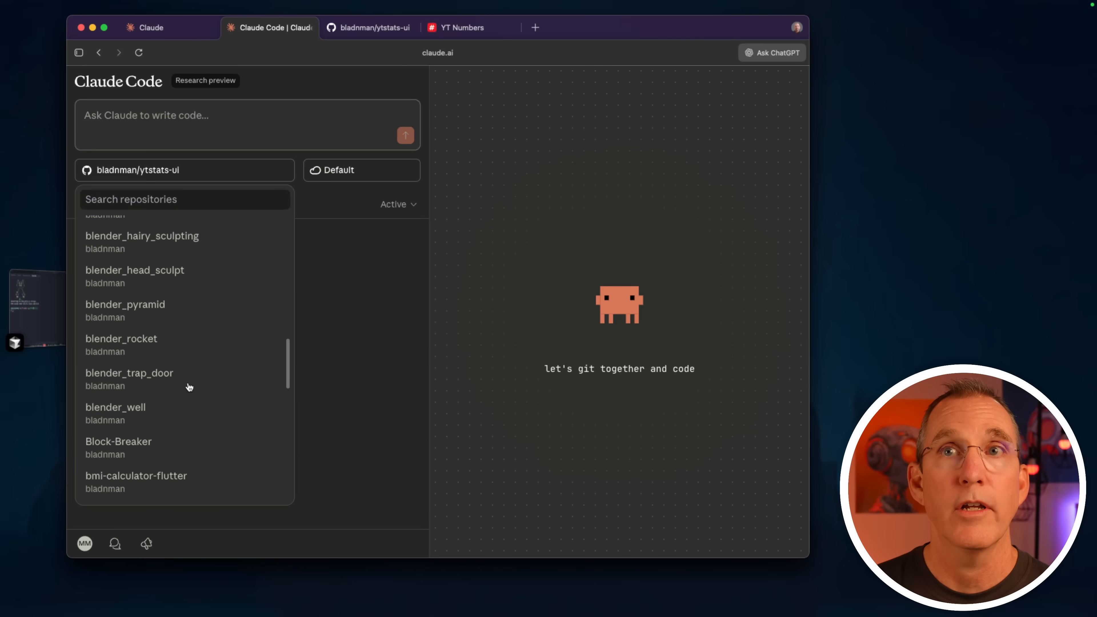
pyautogui.scroll(-3)
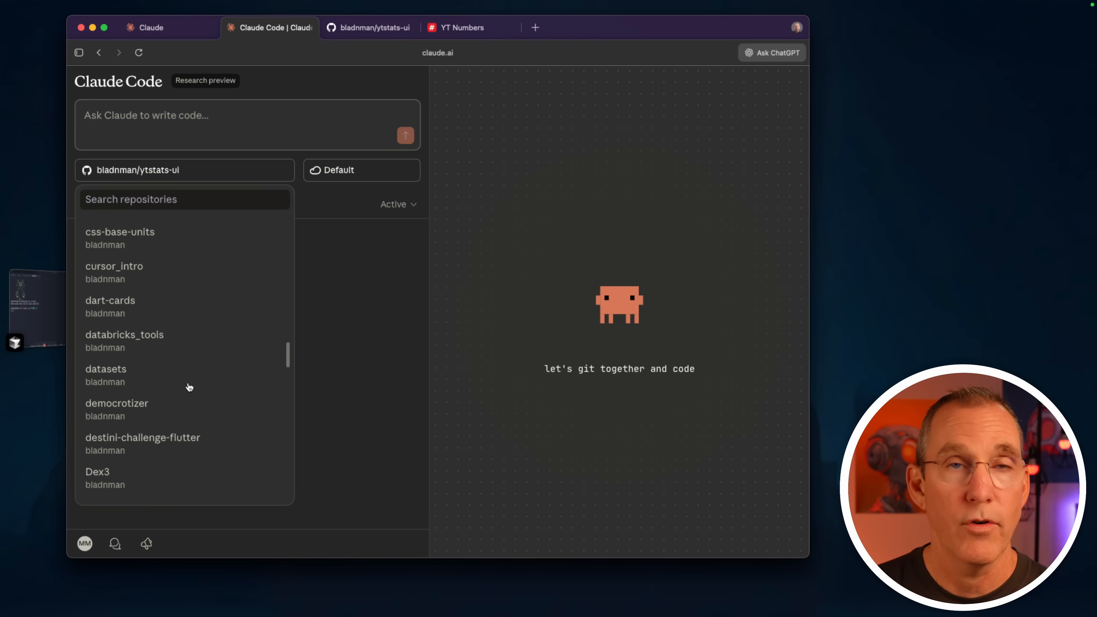
pyautogui.scroll(3)
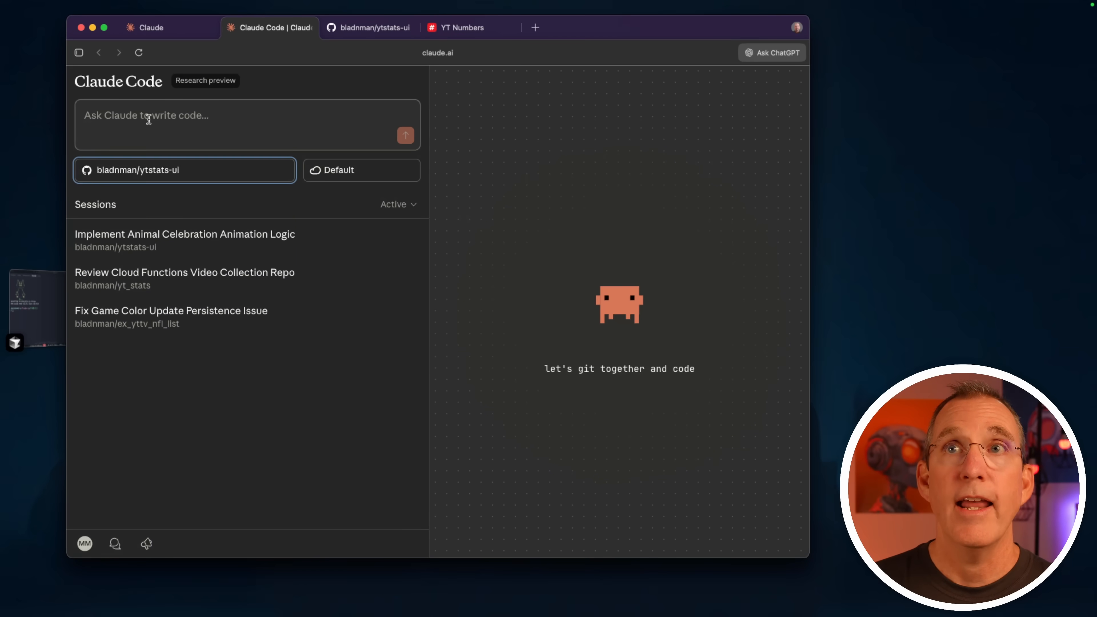
pyautogui.write('explain this codebase')
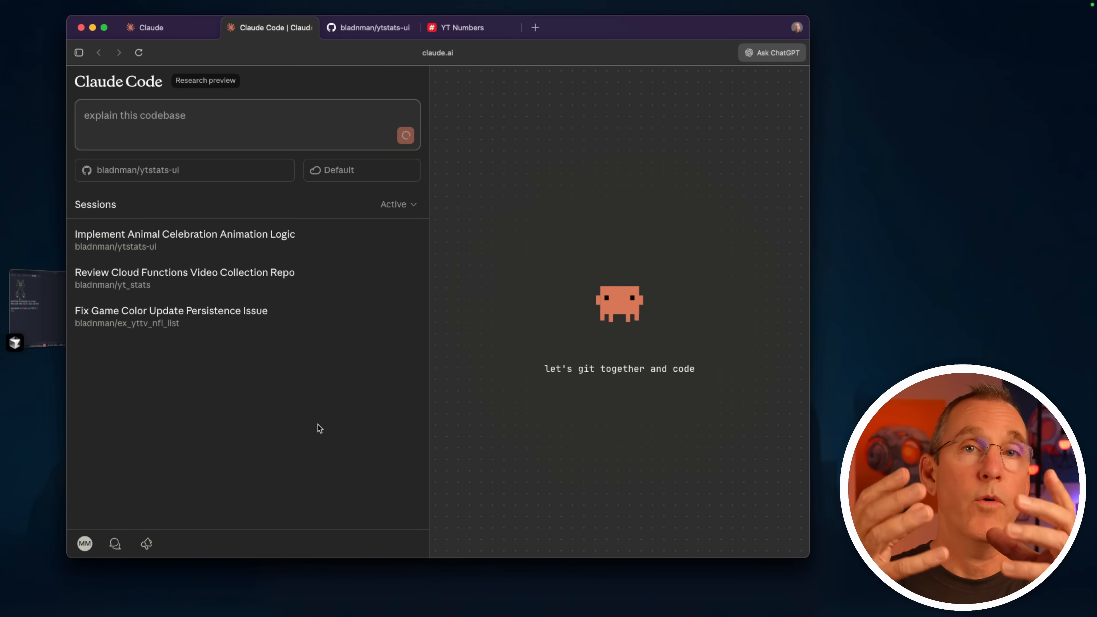
pyautogui.click(405, 135)
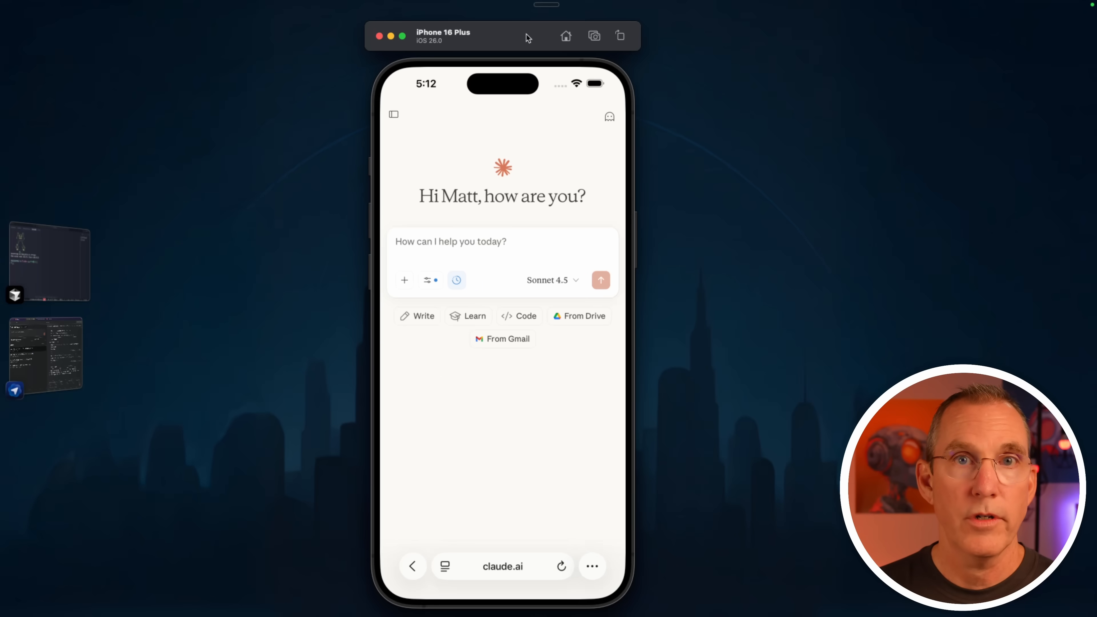
pyautogui.moveTo(461, 273)
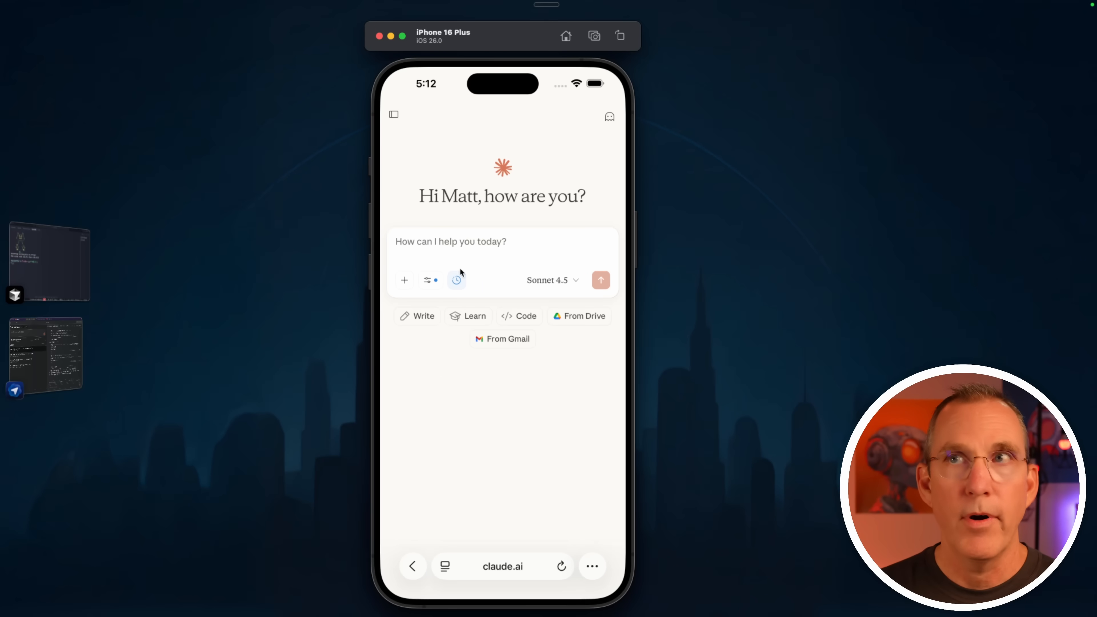
# On the phone, view the new codebase-explanation session, declining notifications, then return to the session list.
pyautogui.click(393, 115)
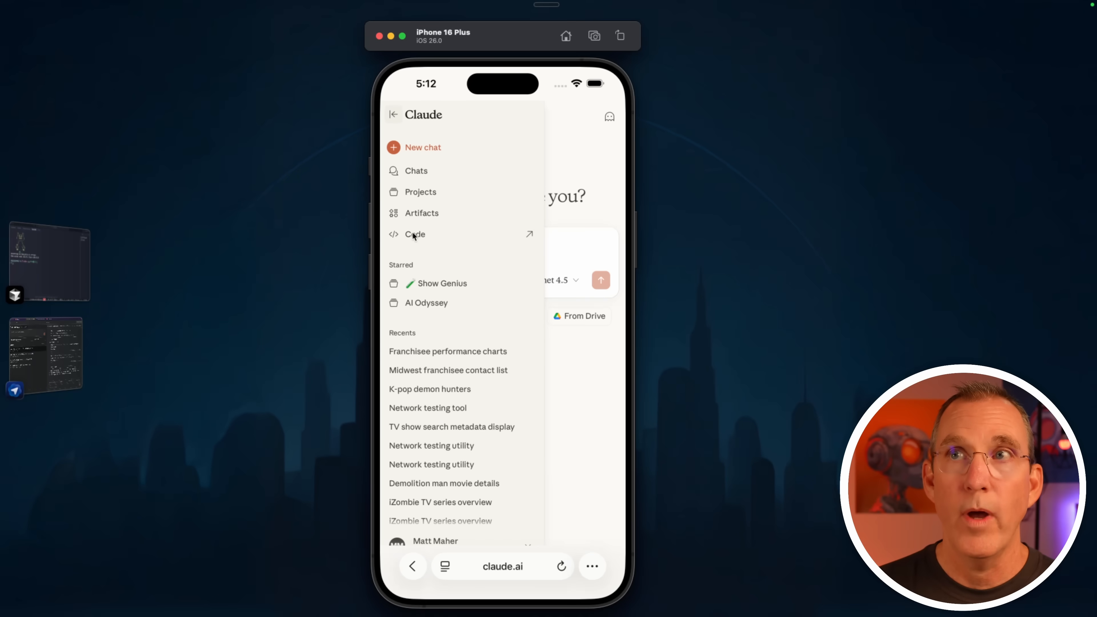
pyautogui.click(415, 234)
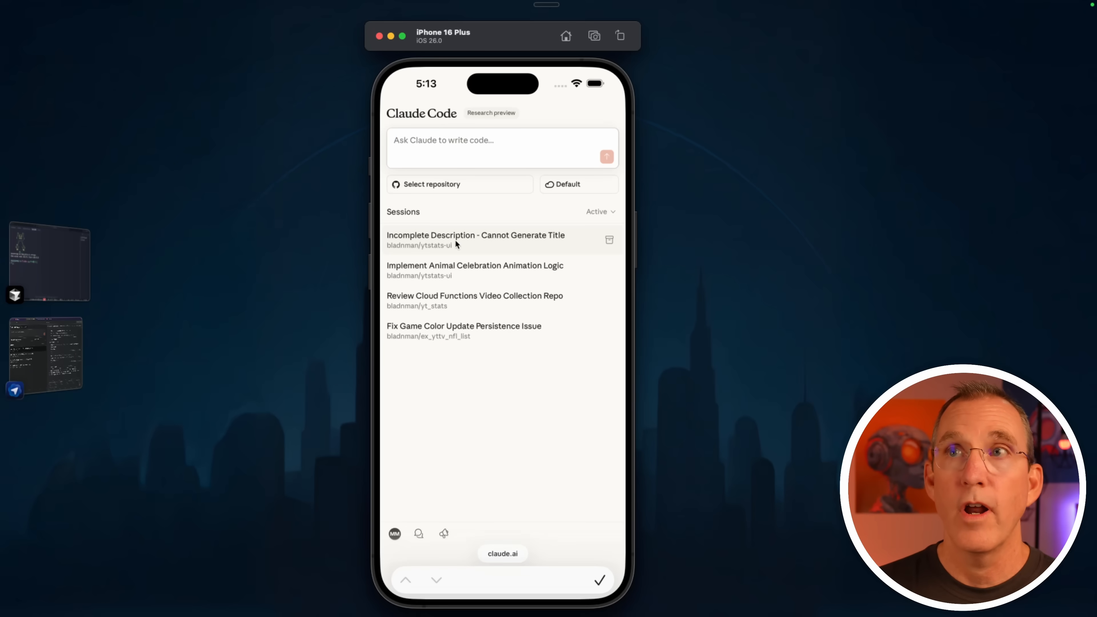
pyautogui.click(475, 235)
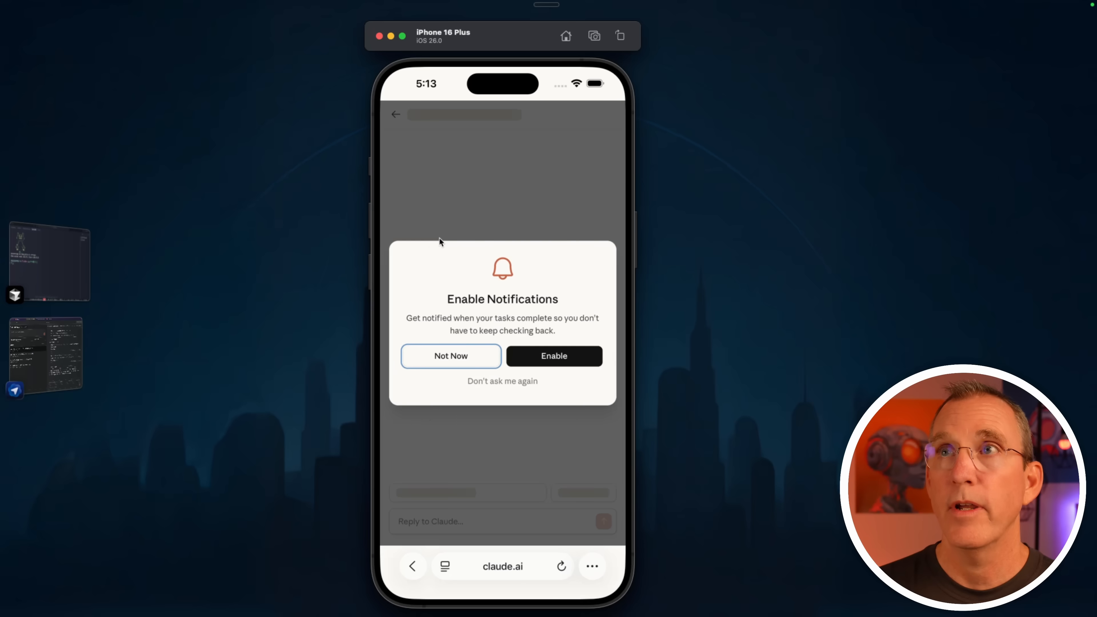
pyautogui.click(451, 355)
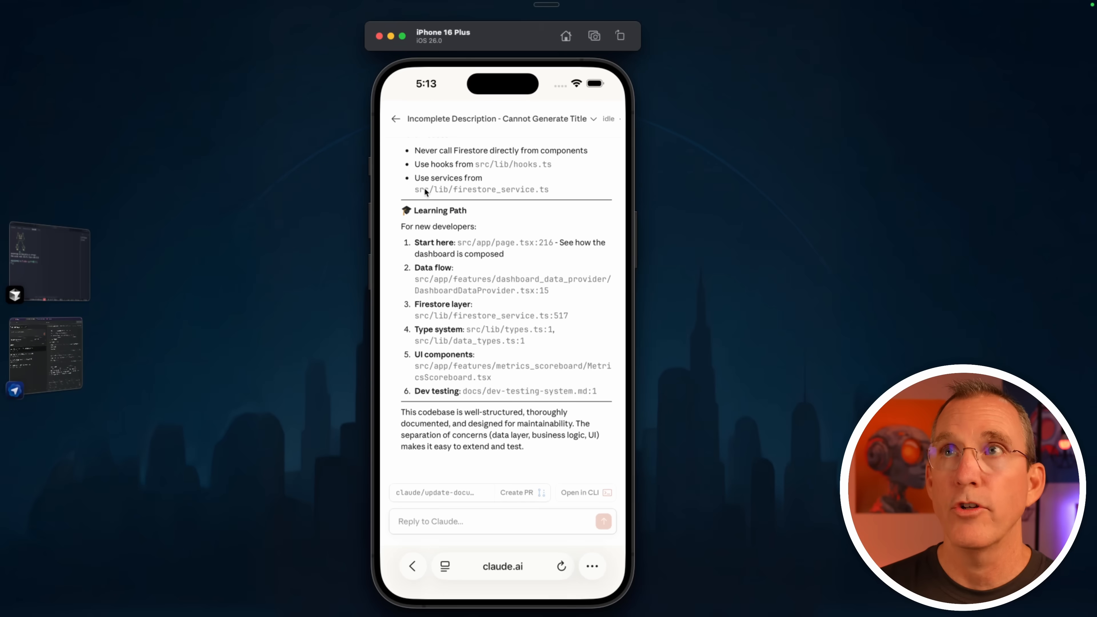
pyautogui.click(396, 118)
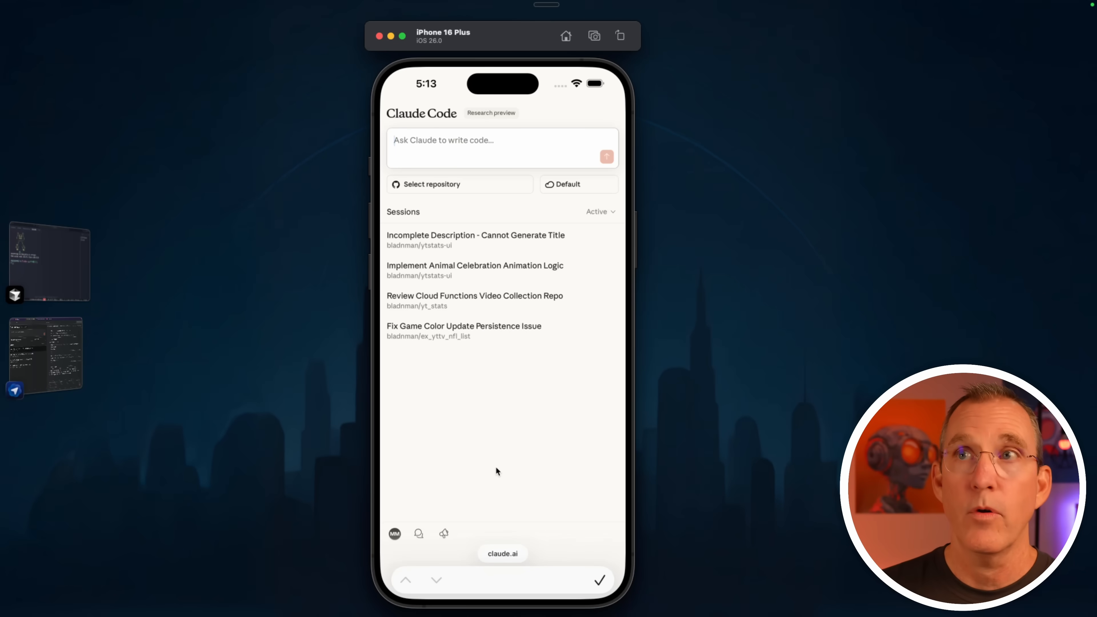
# Show the codebase-explanation session's output on the desktop sessions view.
pyautogui.click(455, 140)
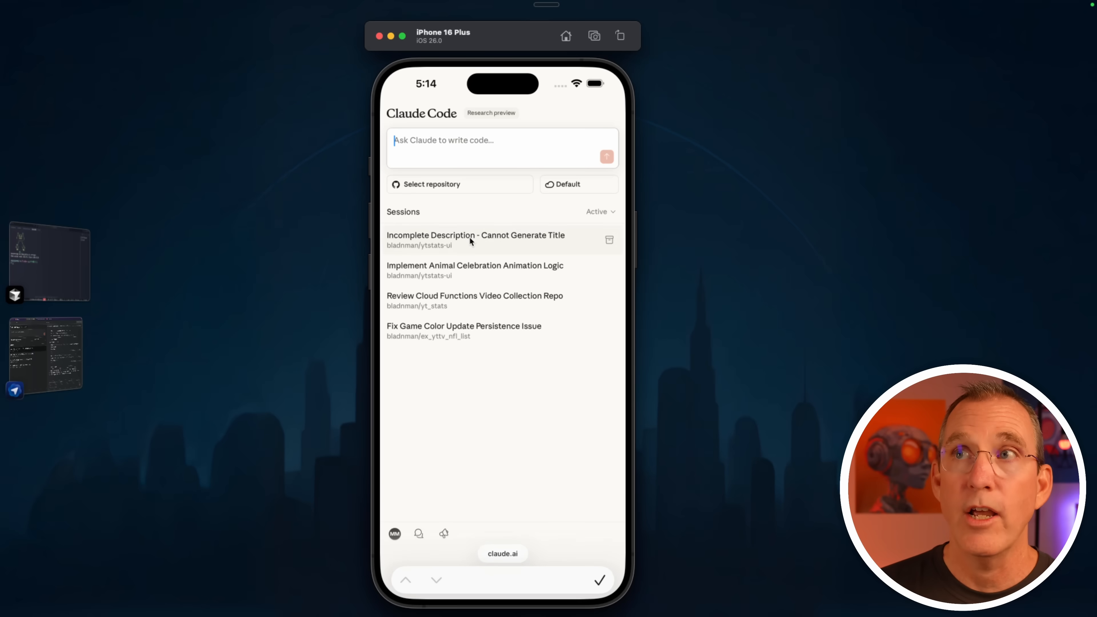
pyautogui.click(475, 235)
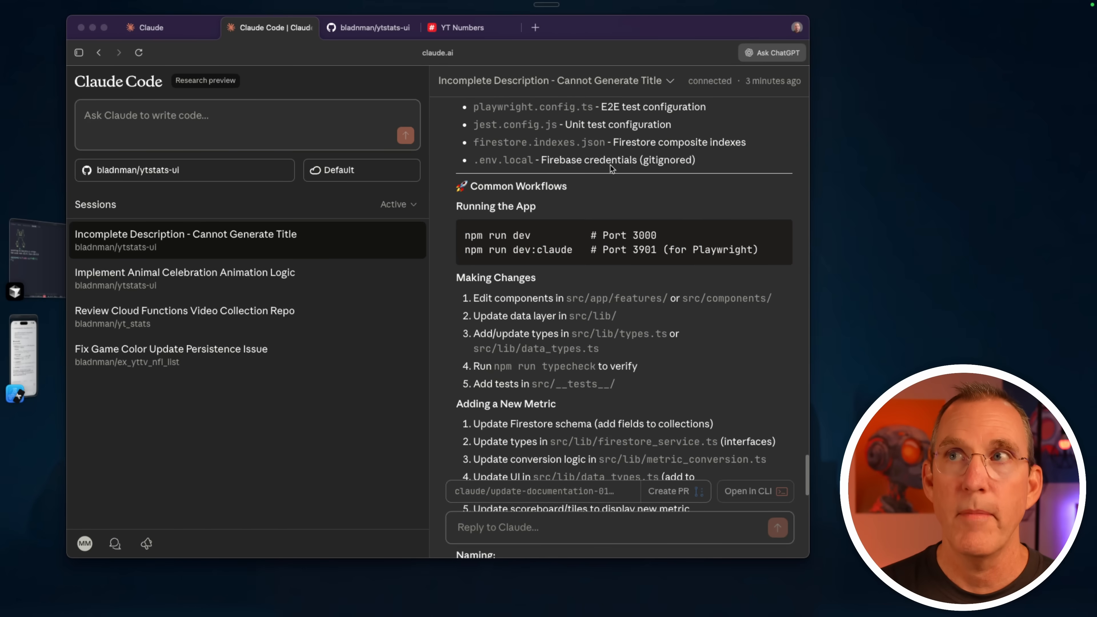
# Scroll back up through the session's codebase explanation.
pyautogui.scroll(3)
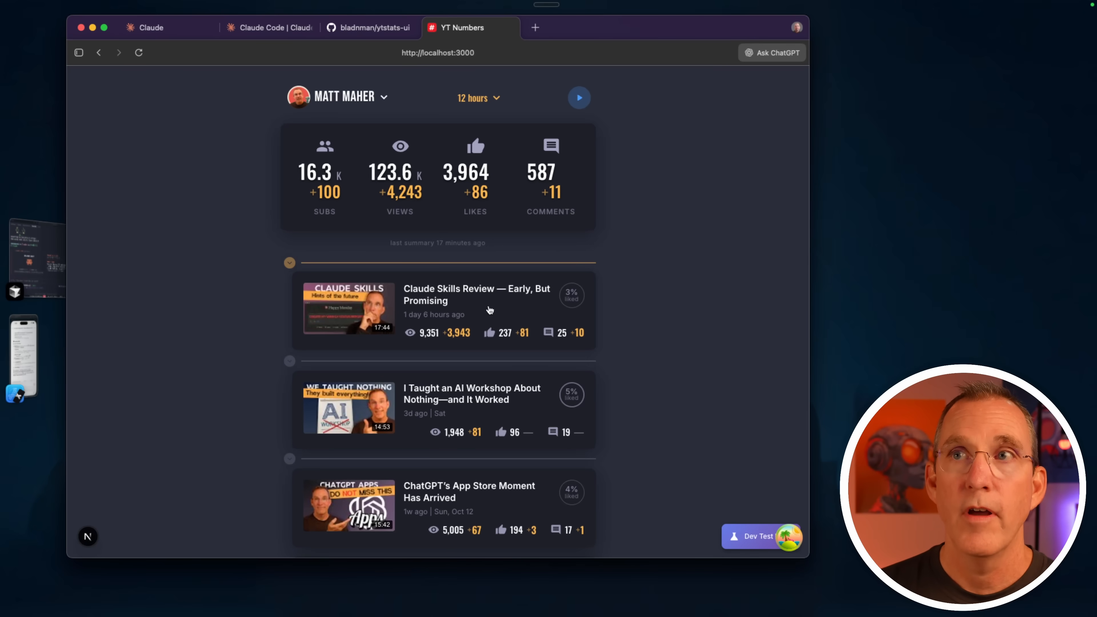
pyautogui.moveTo(649, 364)
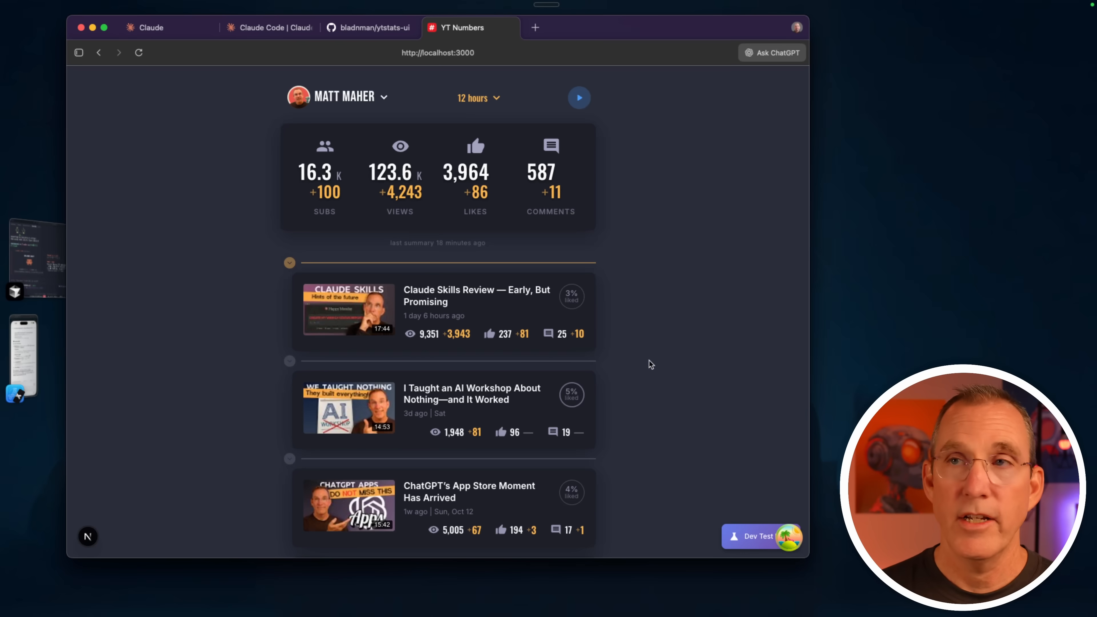
pyautogui.moveTo(646, 315)
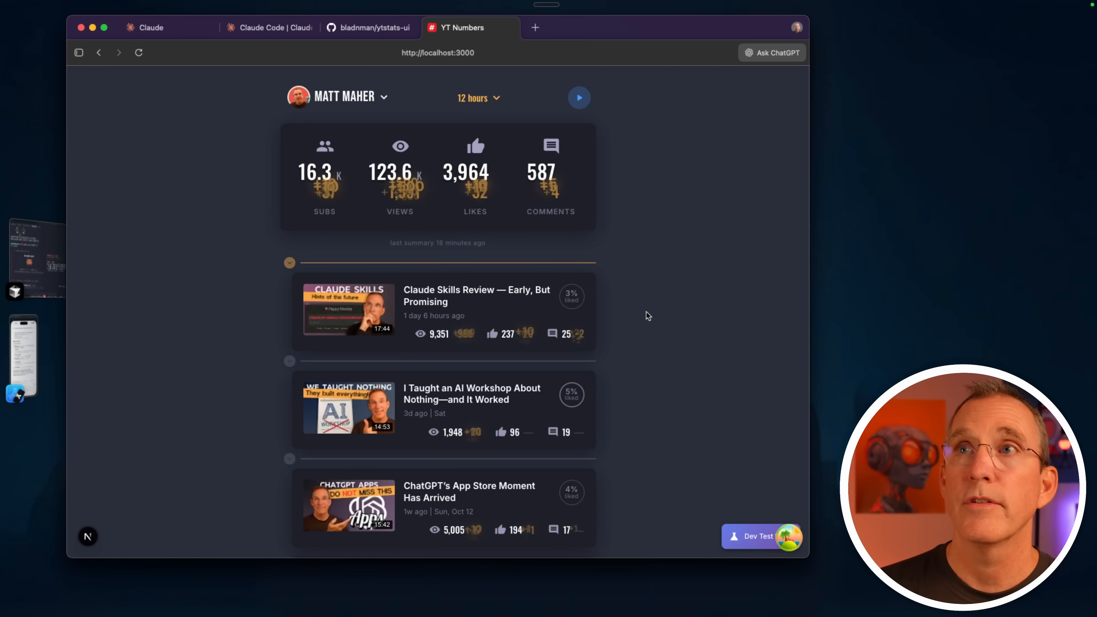
# Leave the YT Numbers dashboard for the Claude Code ytstats-ui sessions tab.
pyautogui.click(578, 97)
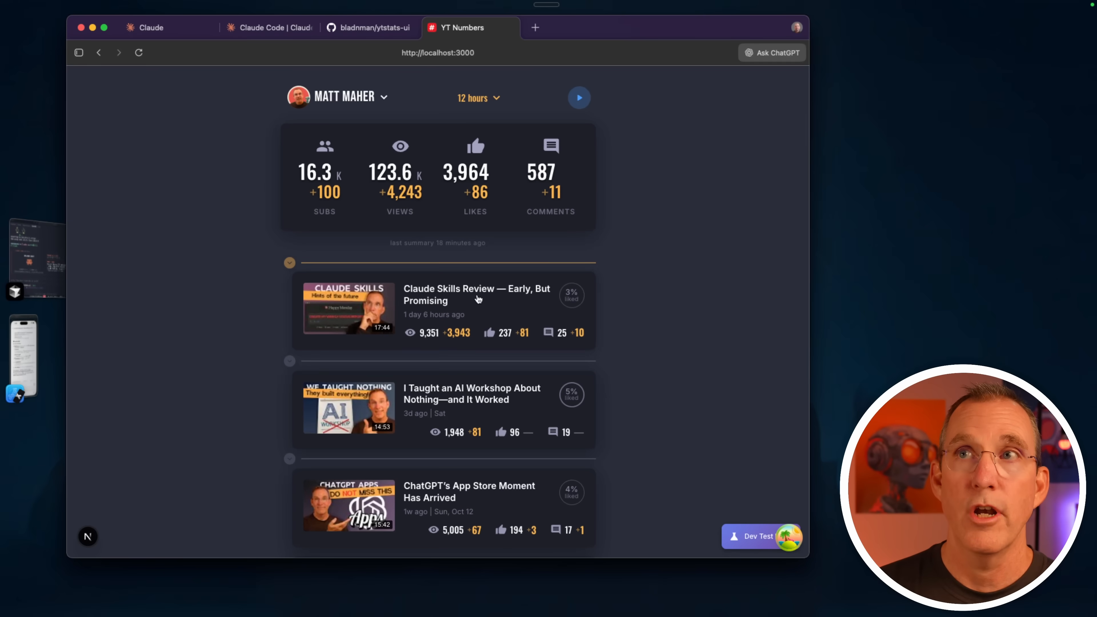
pyautogui.moveTo(623, 413)
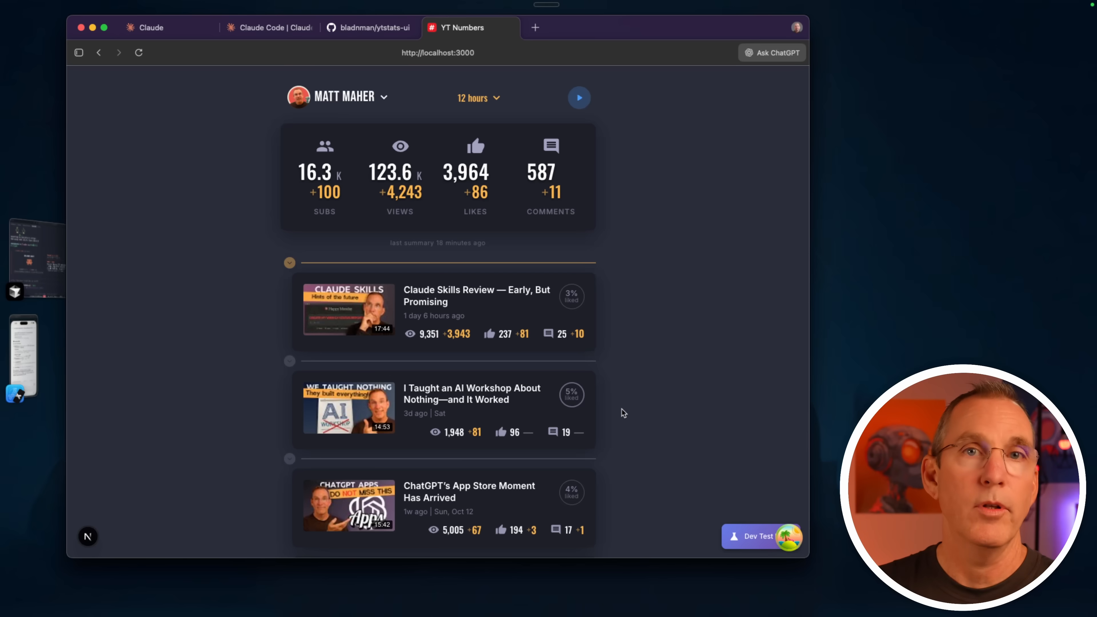
pyautogui.moveTo(569, 364)
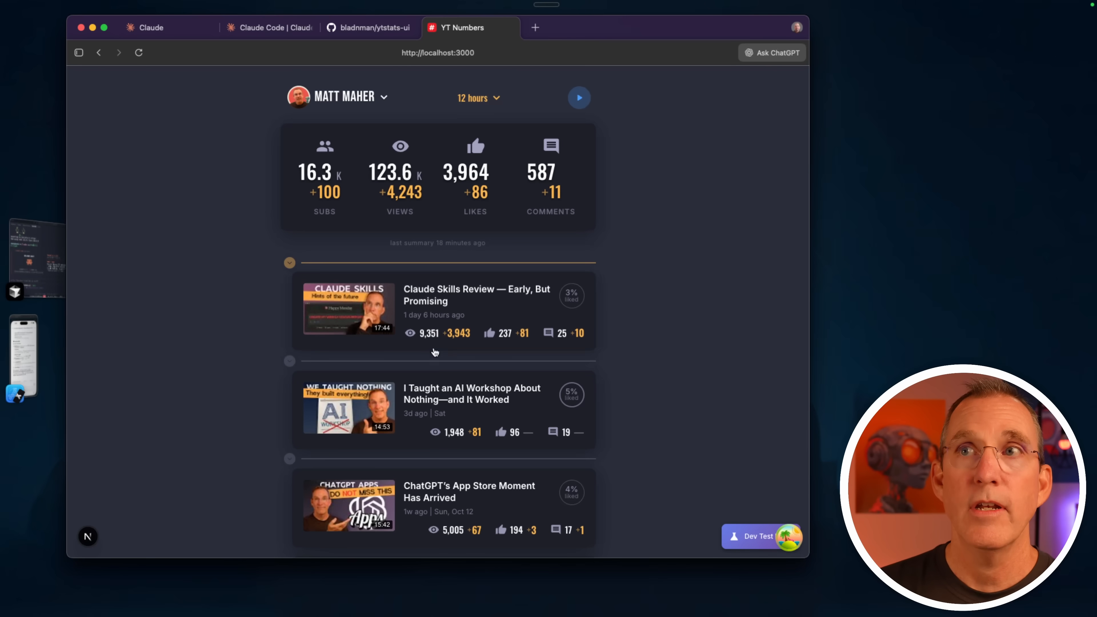
pyautogui.moveTo(464, 337)
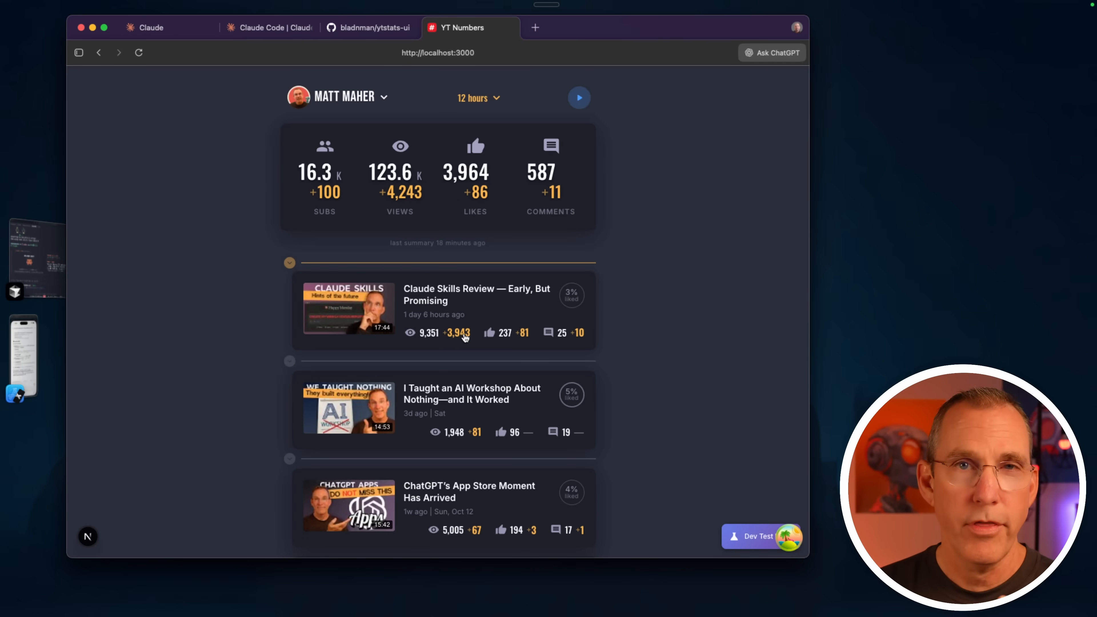
pyautogui.moveTo(656, 343)
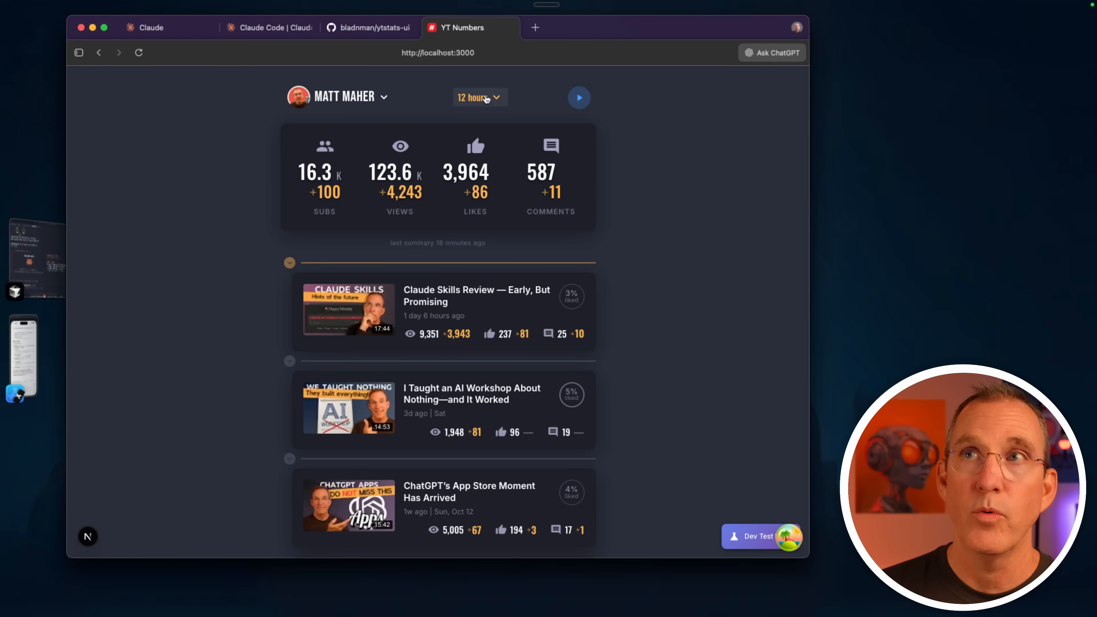
pyautogui.moveTo(634, 307)
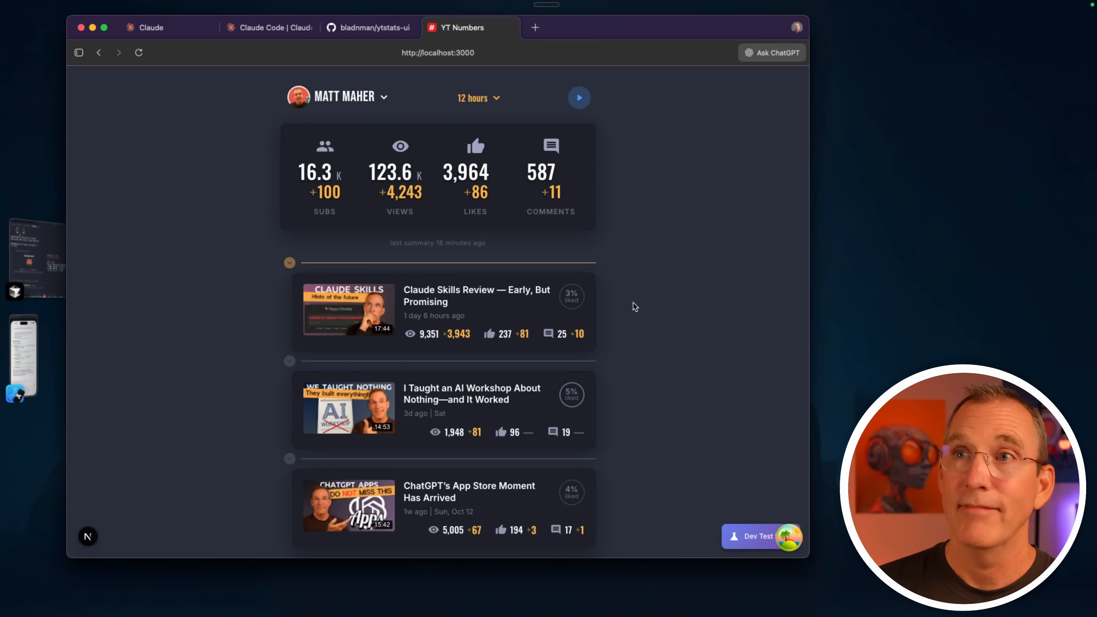
pyautogui.click(270, 27)
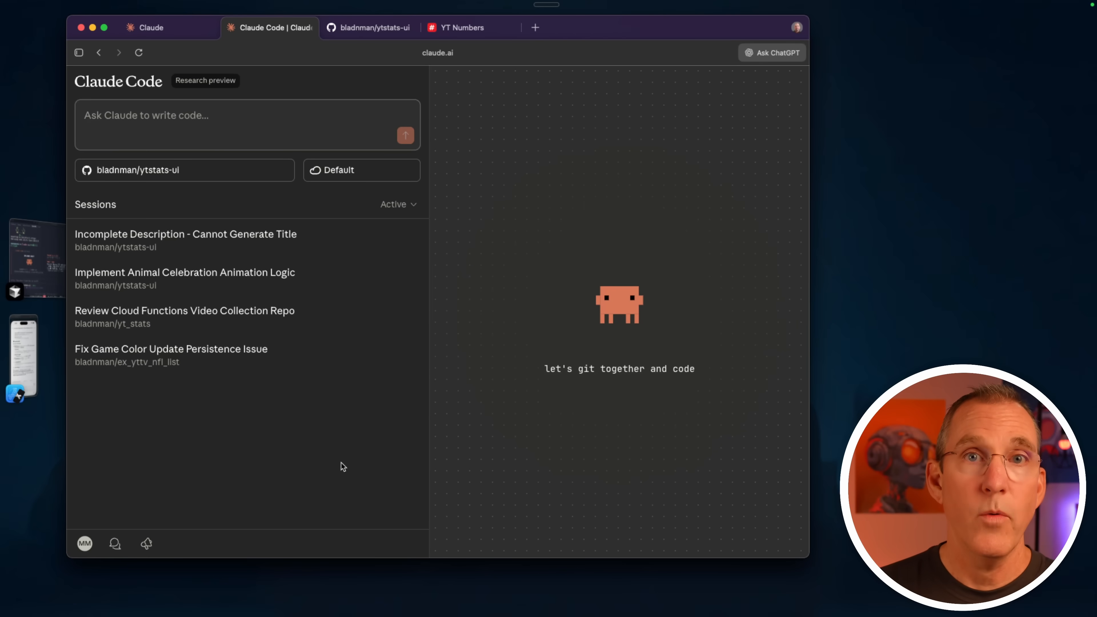
# Read the Implement Animal Celebration Animation Logic session down to its 'Fixed!' summary.
pyautogui.click(184, 278)
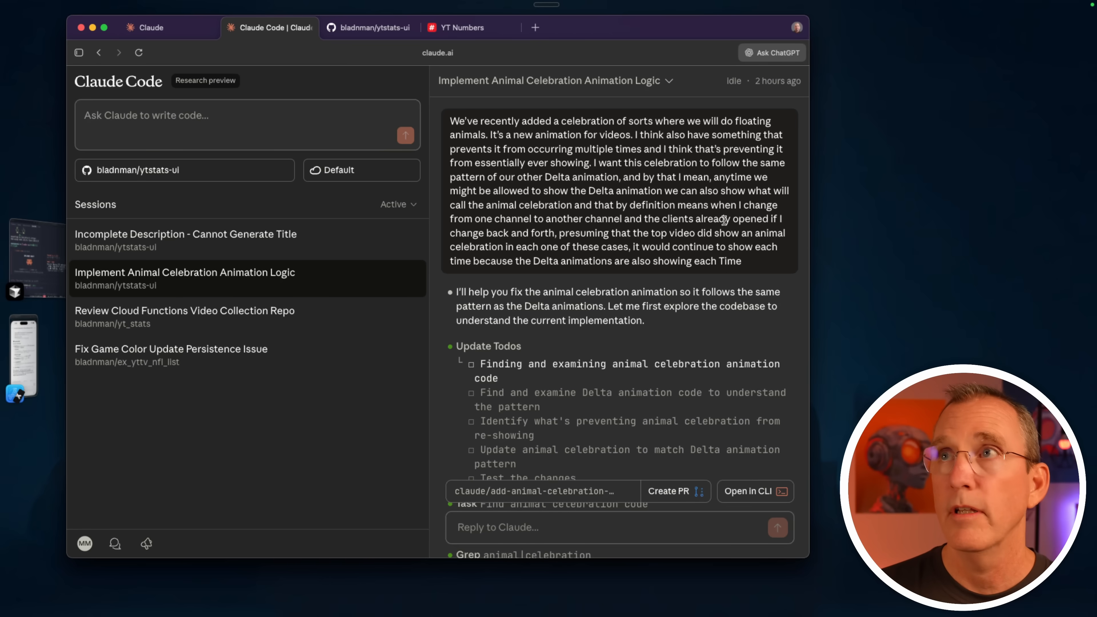
pyautogui.scroll(-3)
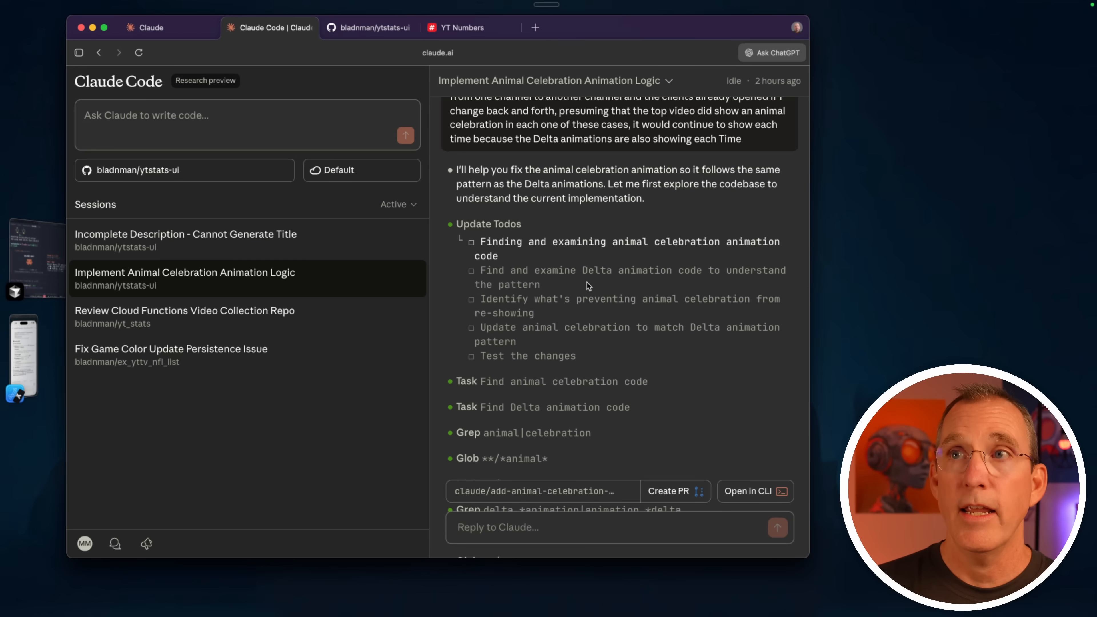
pyautogui.scroll(-3)
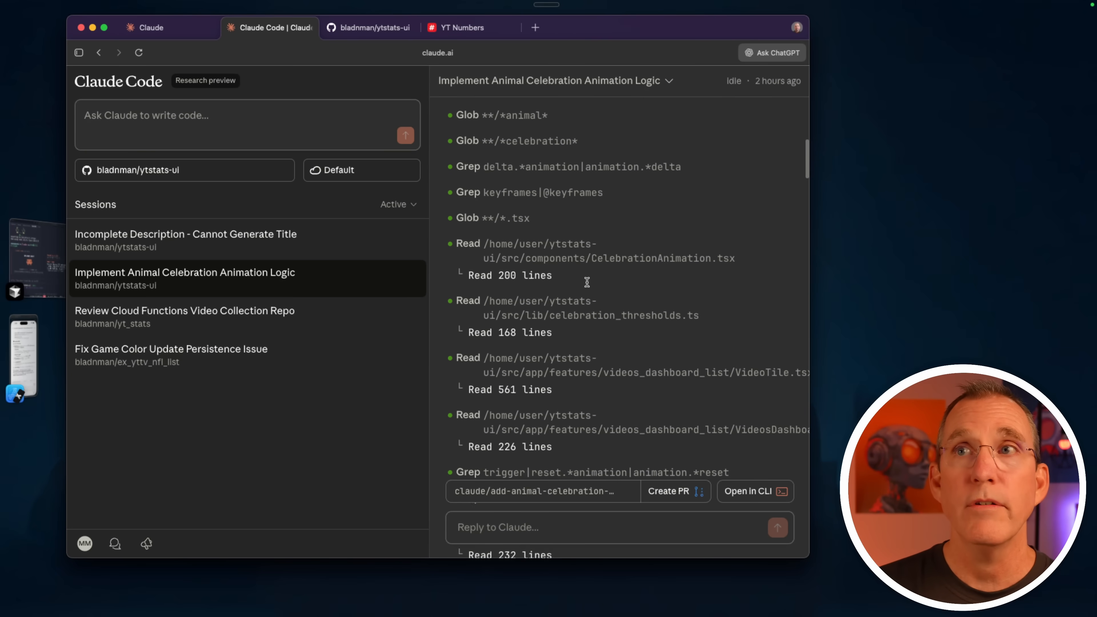
pyautogui.scroll(-3)
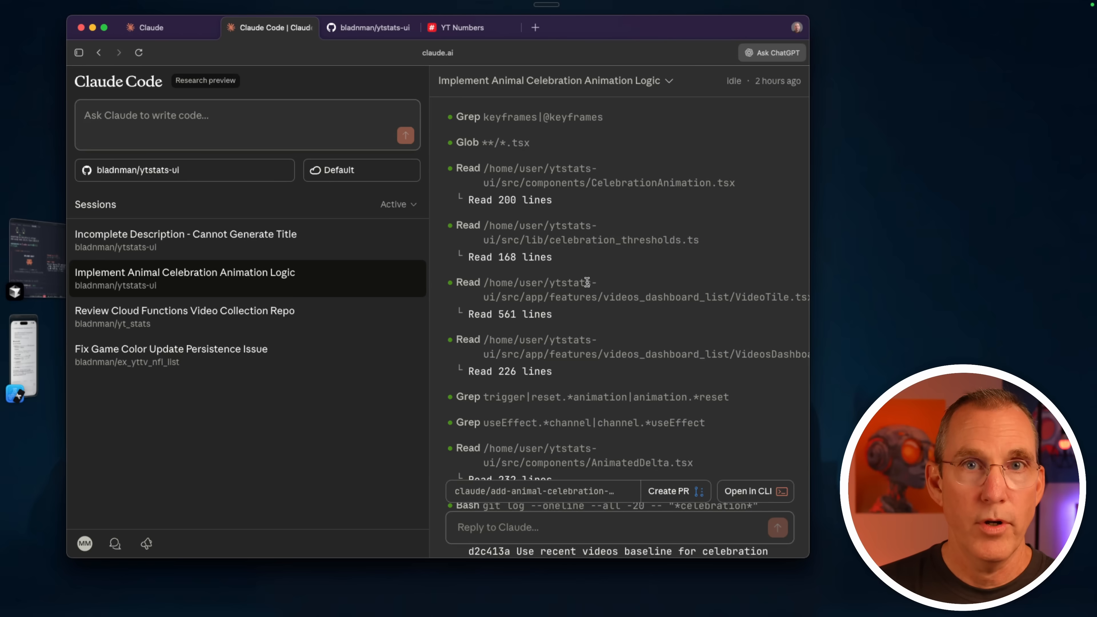
pyautogui.scroll(-3)
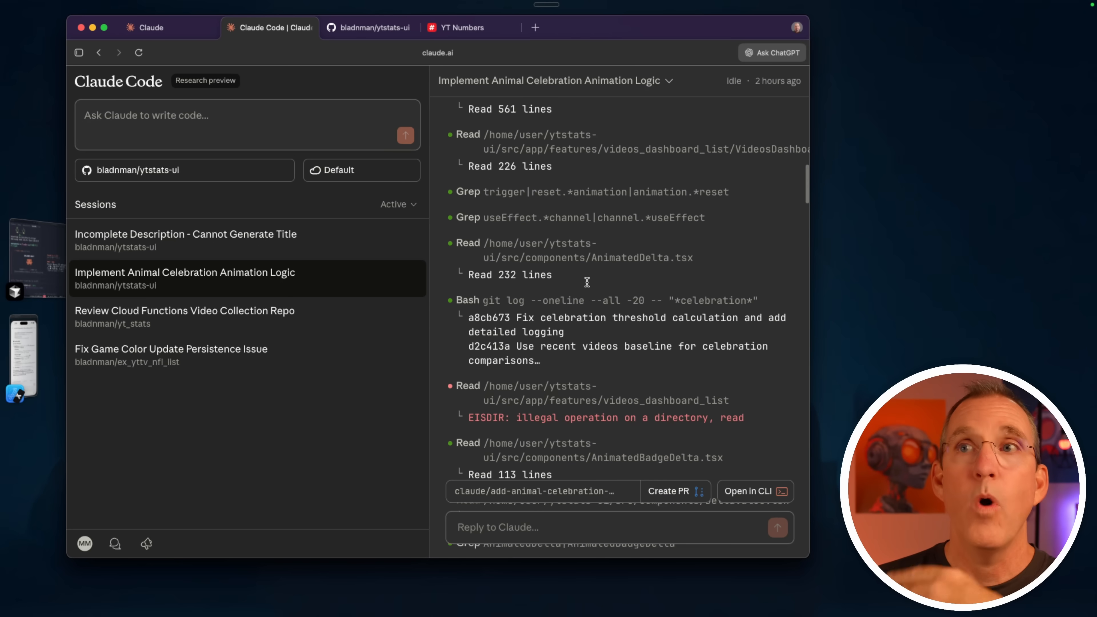
pyautogui.scroll(-3)
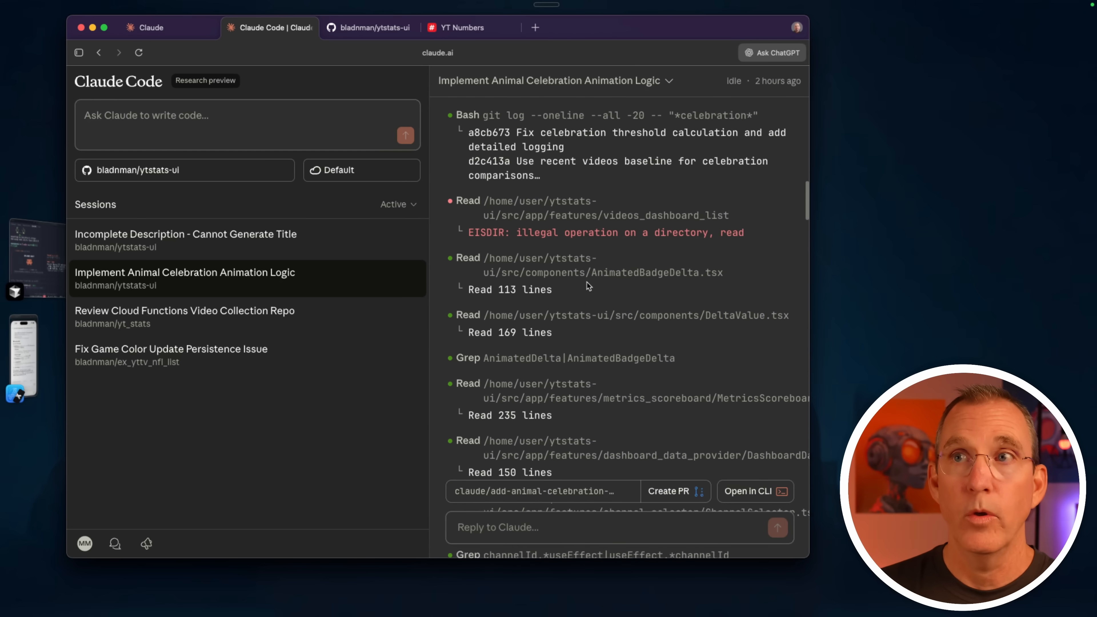
pyautogui.scroll(-3)
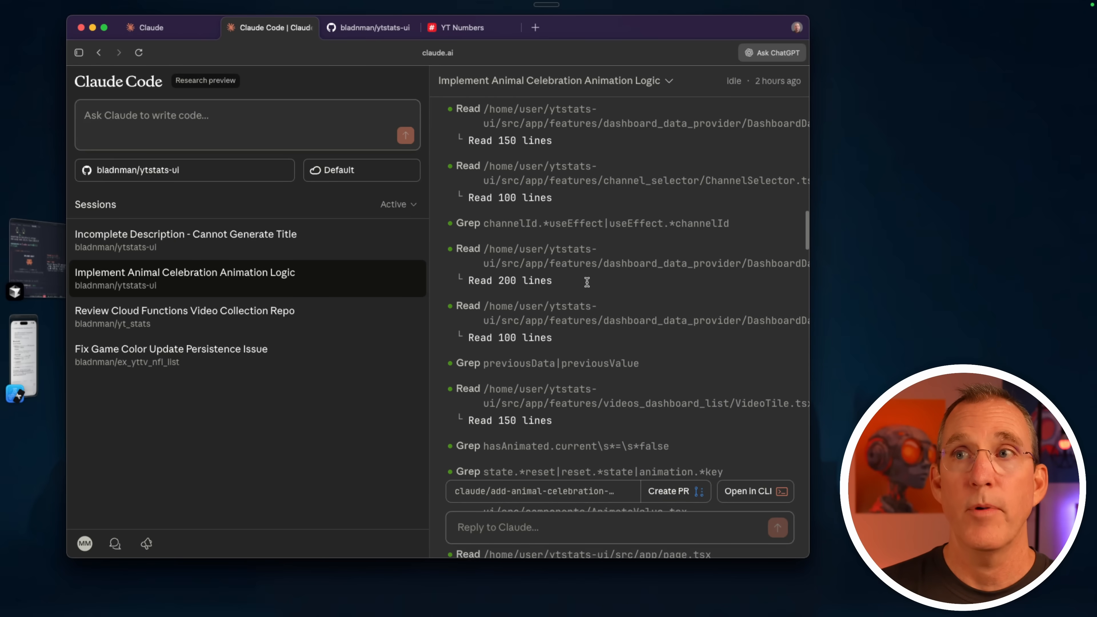
pyautogui.scroll(-3)
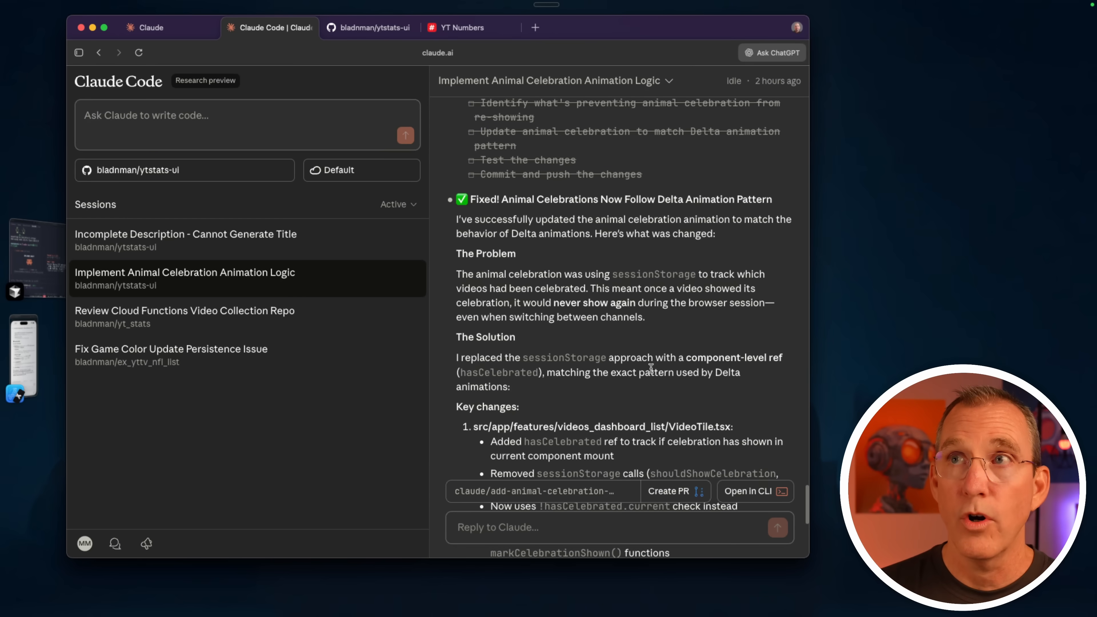
pyautogui.scroll(-3)
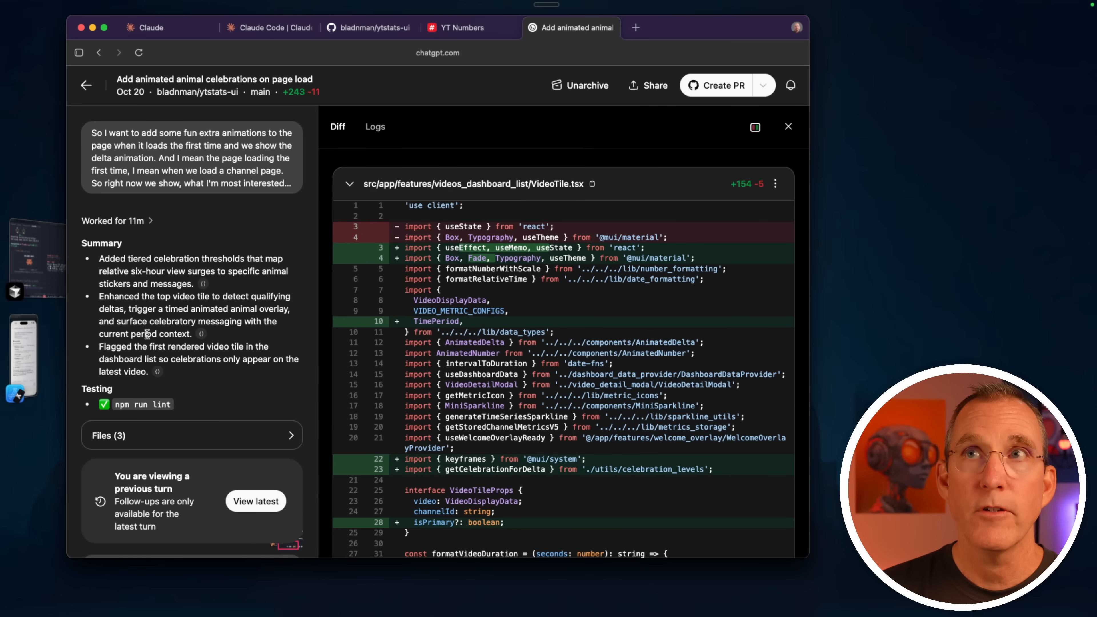
# Return to the animal celebration session and read its Key changes section.
pyautogui.click(269, 27)
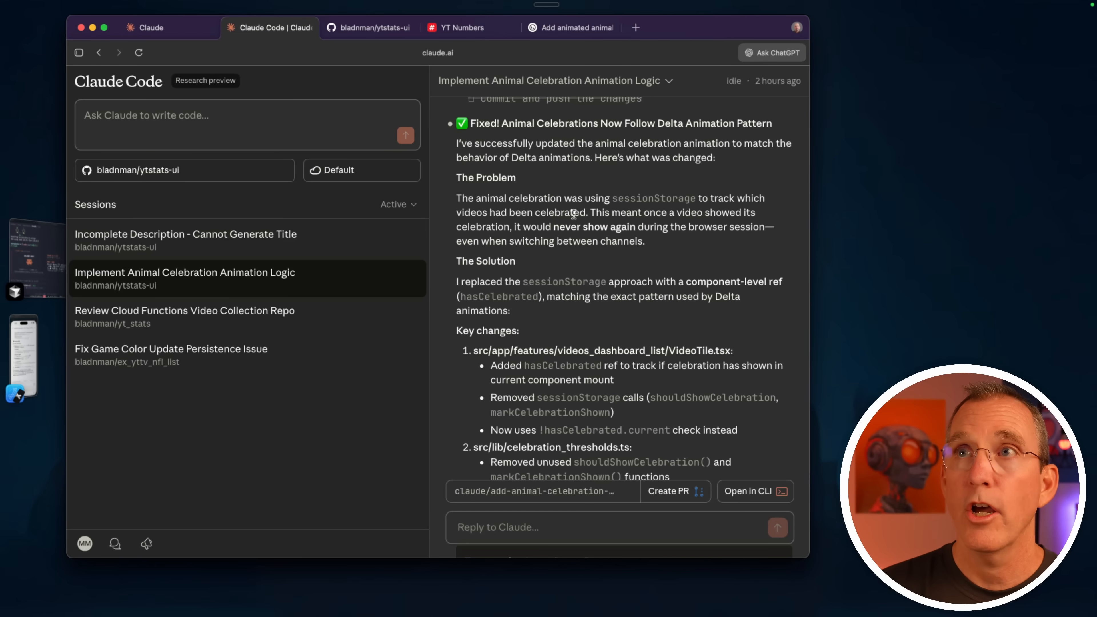
pyautogui.scroll(-3)
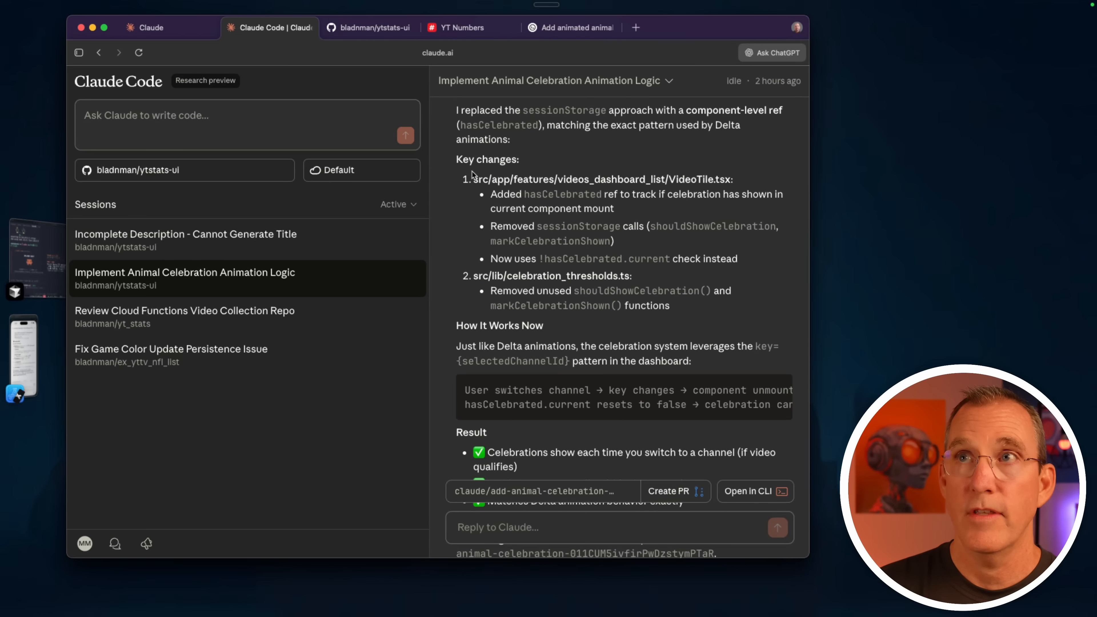
pyautogui.moveTo(598, 341)
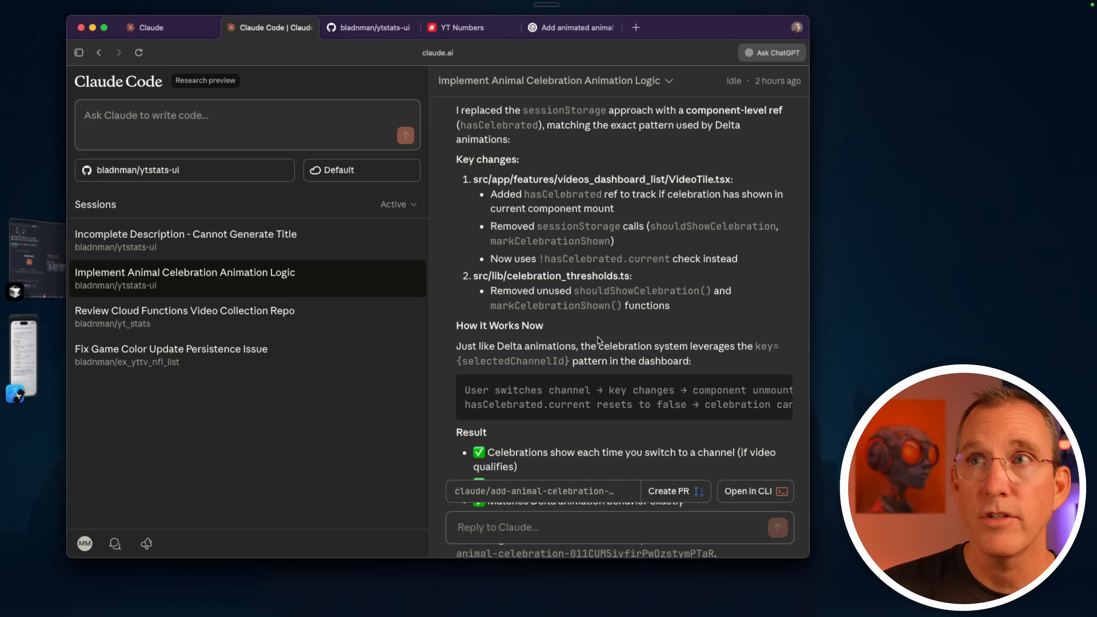
pyautogui.scroll(-3)
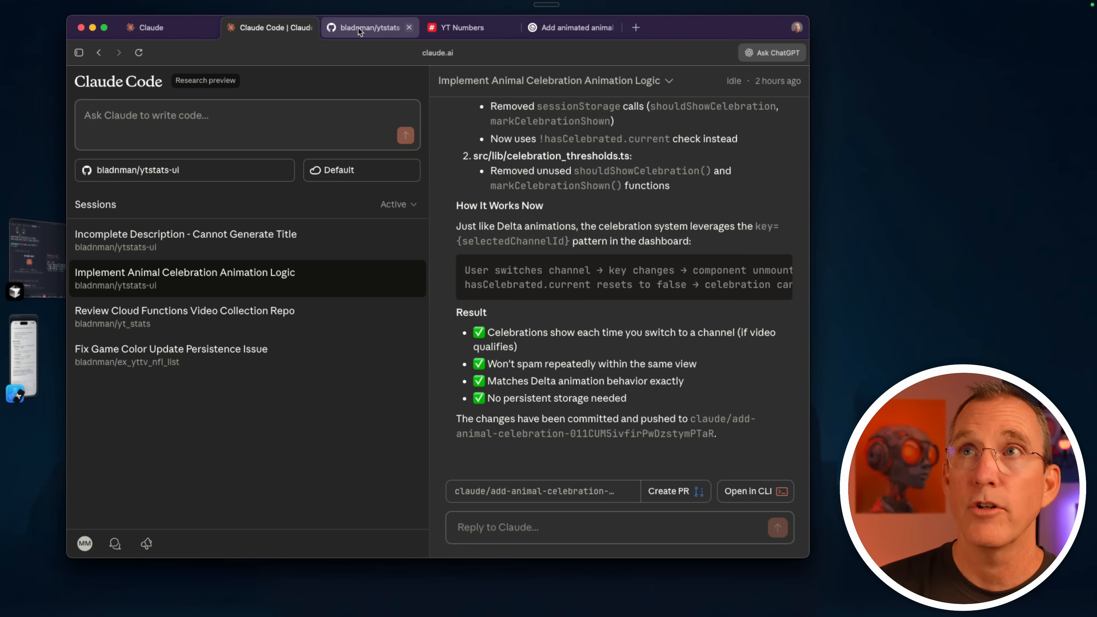
pyautogui.click(576, 28)
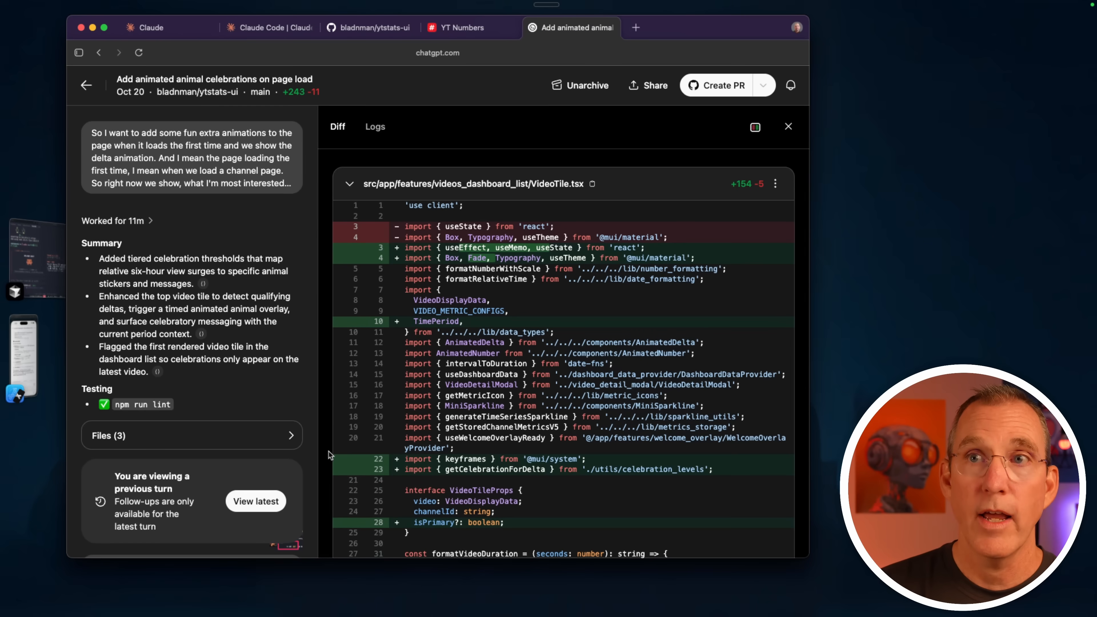
pyautogui.moveTo(532, 233)
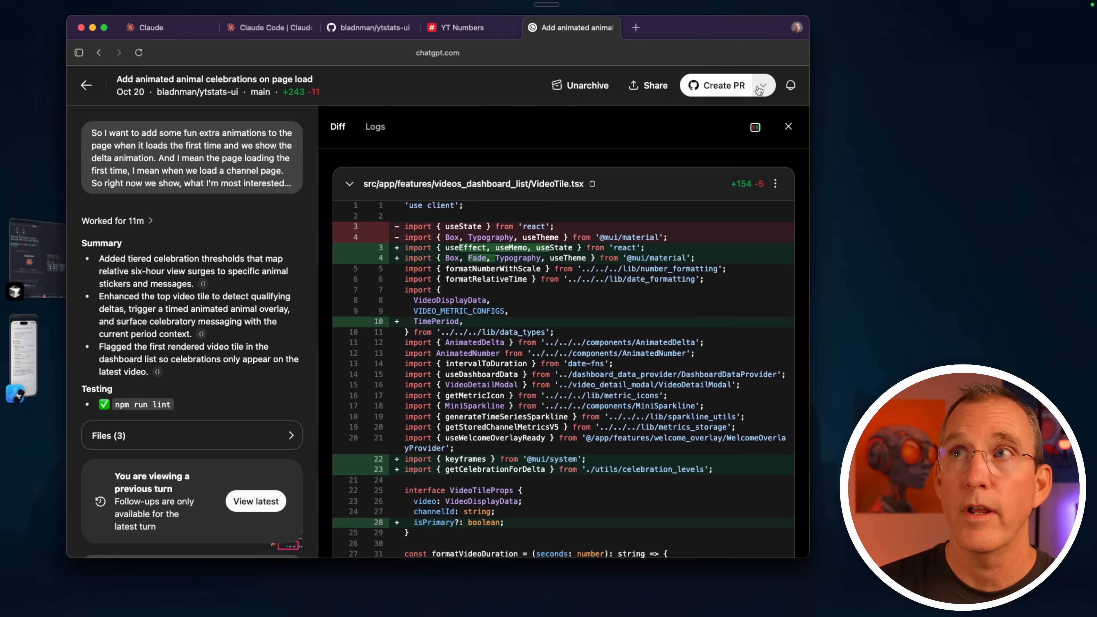
pyautogui.moveTo(460, 142)
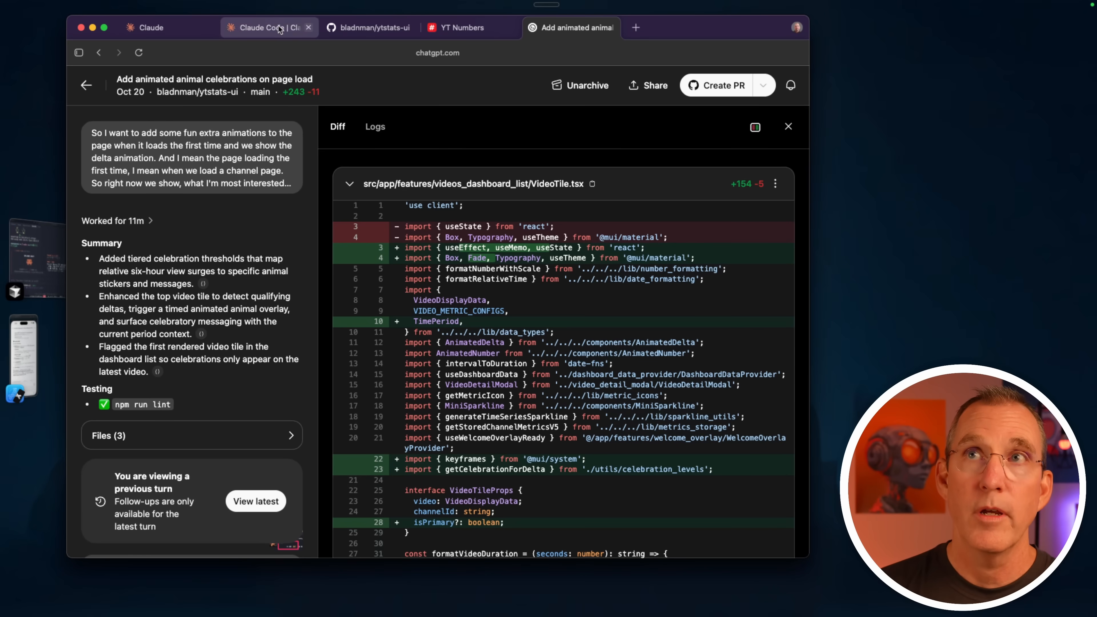
pyautogui.click(268, 27)
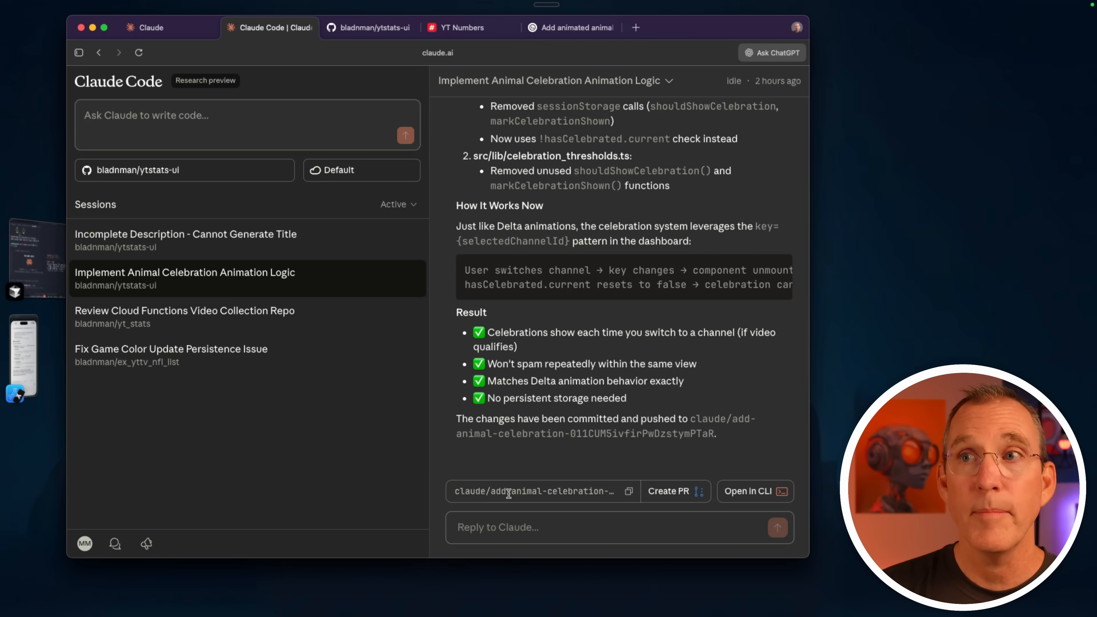
pyautogui.moveTo(552, 460)
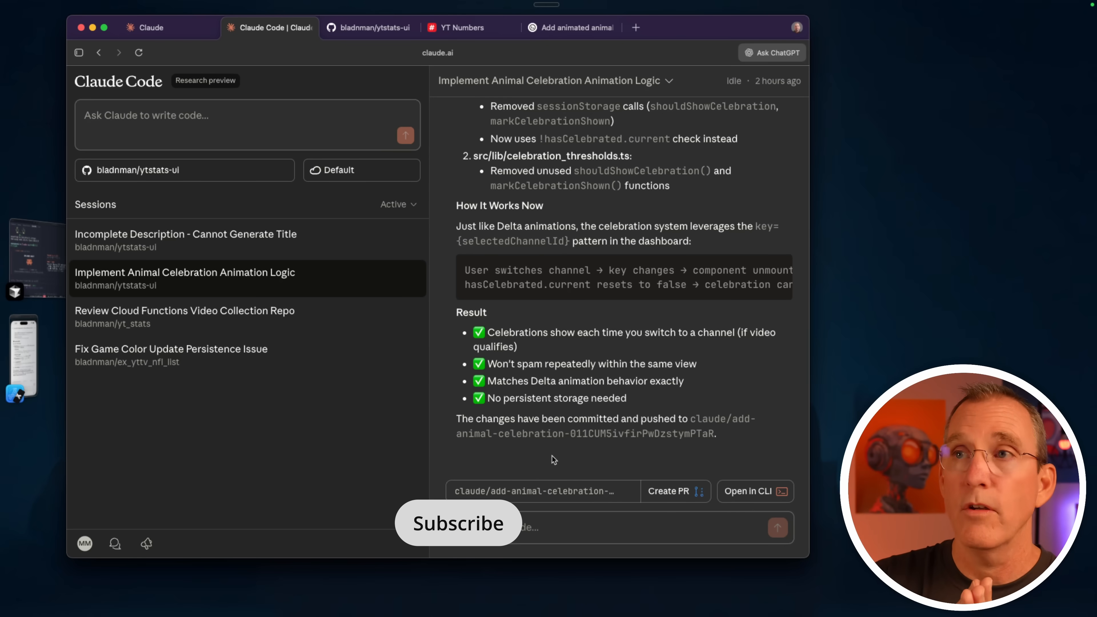
# Use Open in CLI to get and copy the session's 'claude --teleport' command.
pyautogui.click(457, 523)
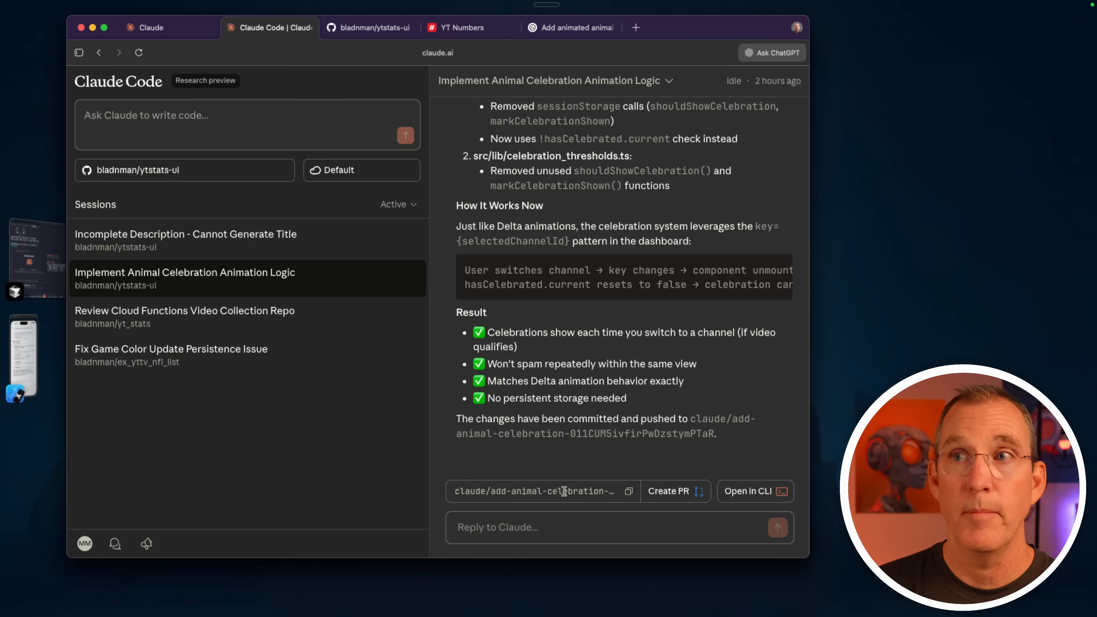
pyautogui.click(627, 492)
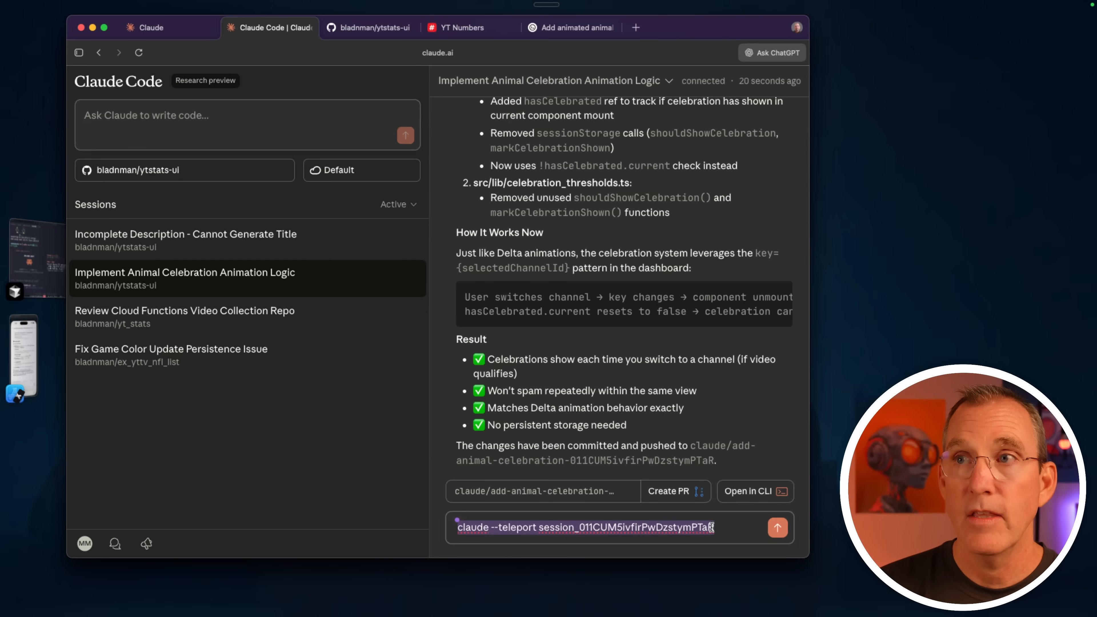
pyautogui.click(755, 490)
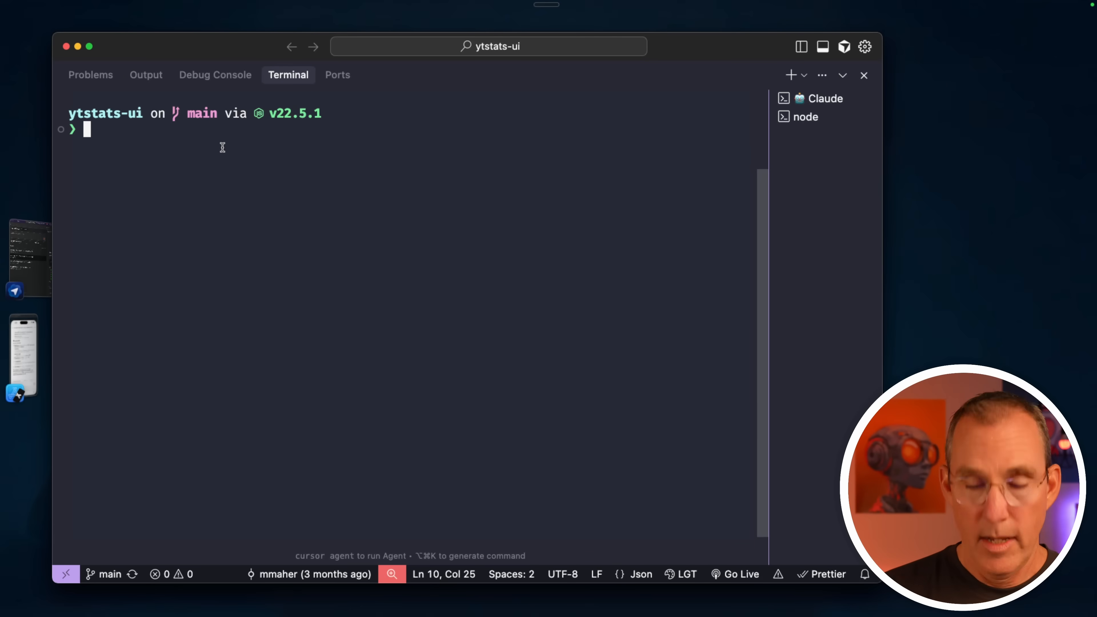
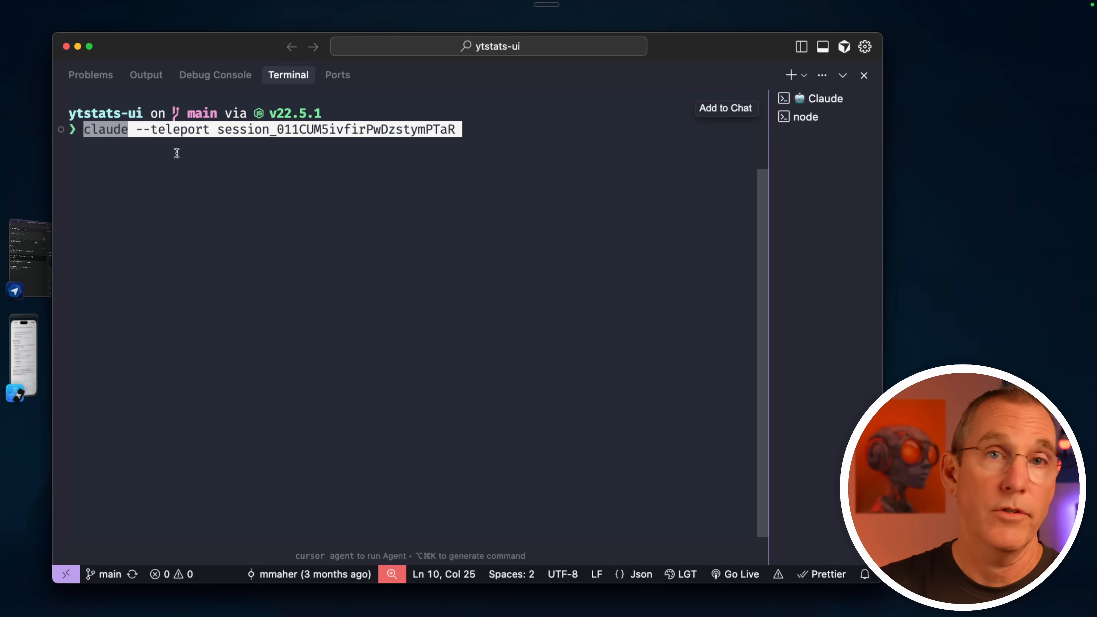
pyautogui.moveTo(140, 129)
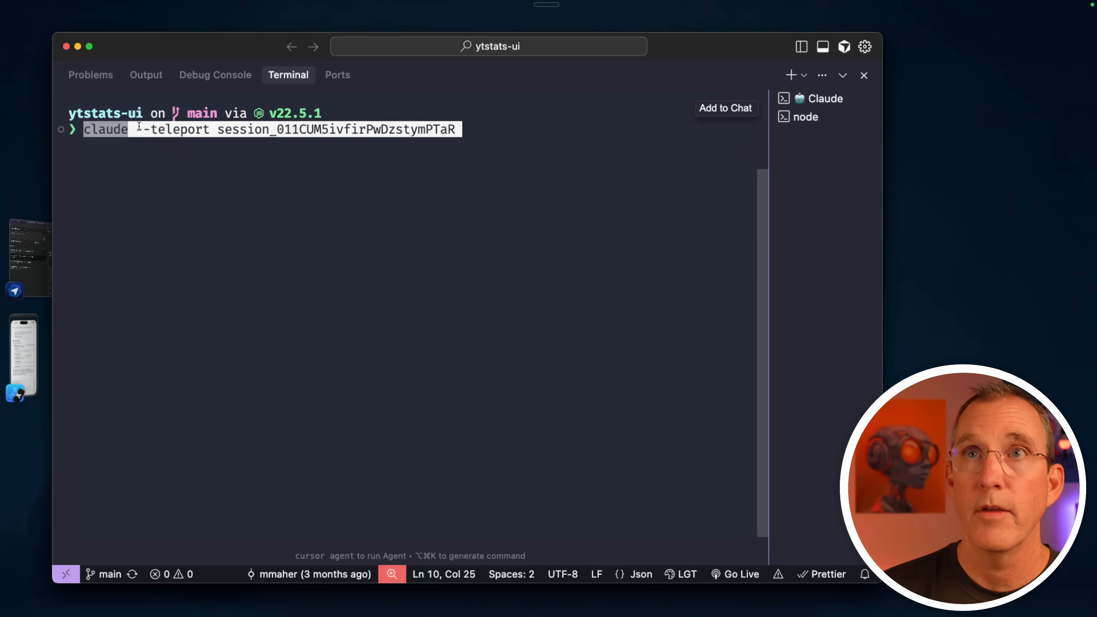
pyautogui.write('-')
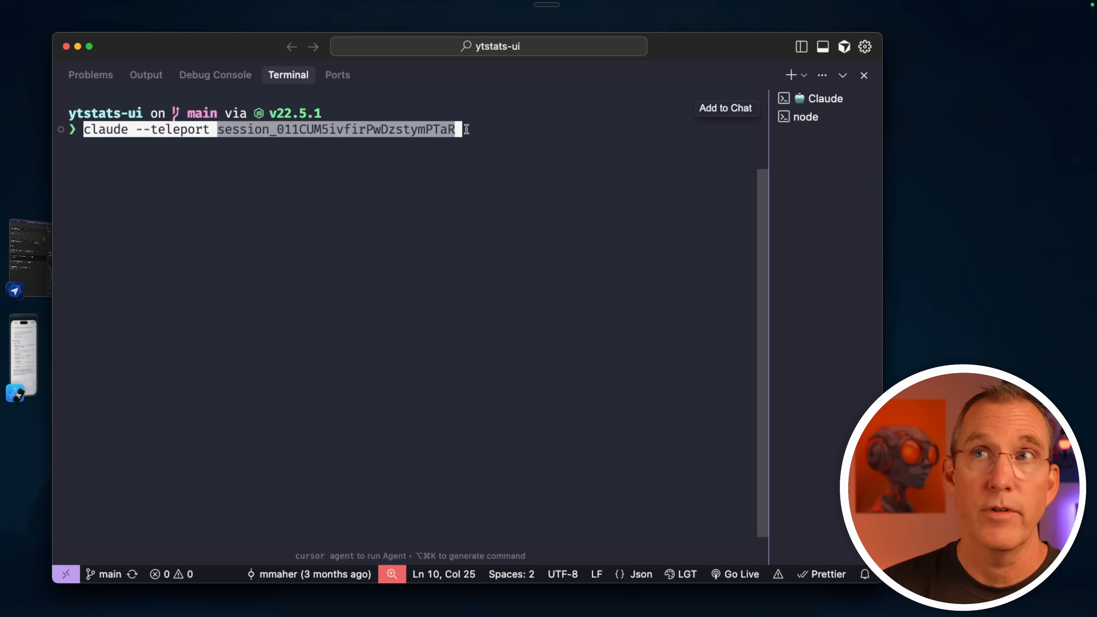
pyautogui.press('Return')
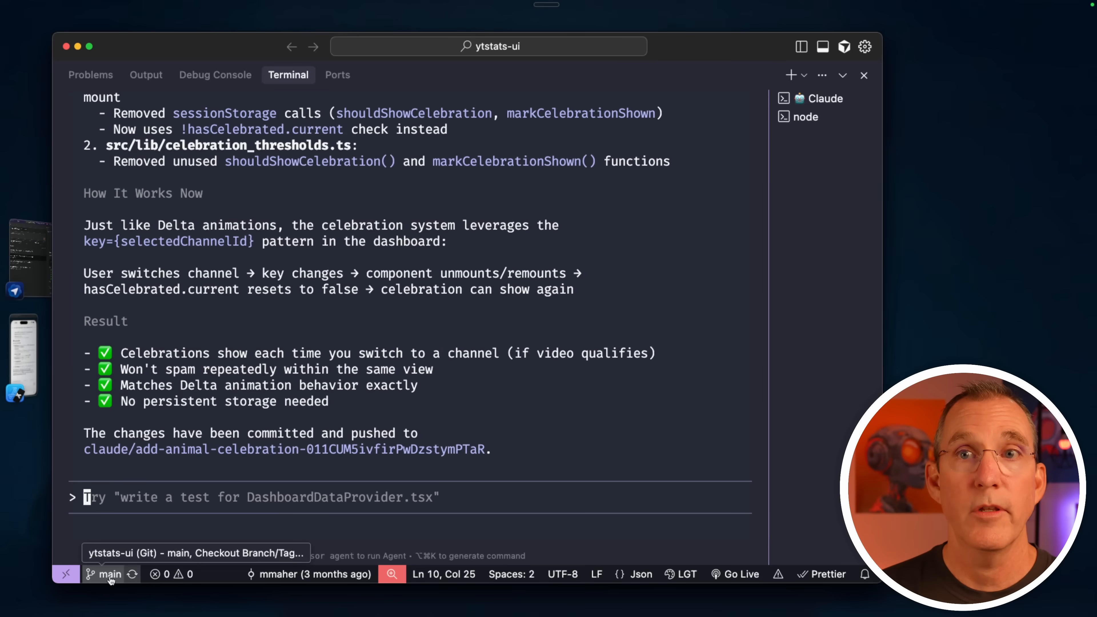
# Confirm via the status-bar branch indicator that ytstats-ui is on claude/add-animal-celebration.
pyautogui.click(109, 574)
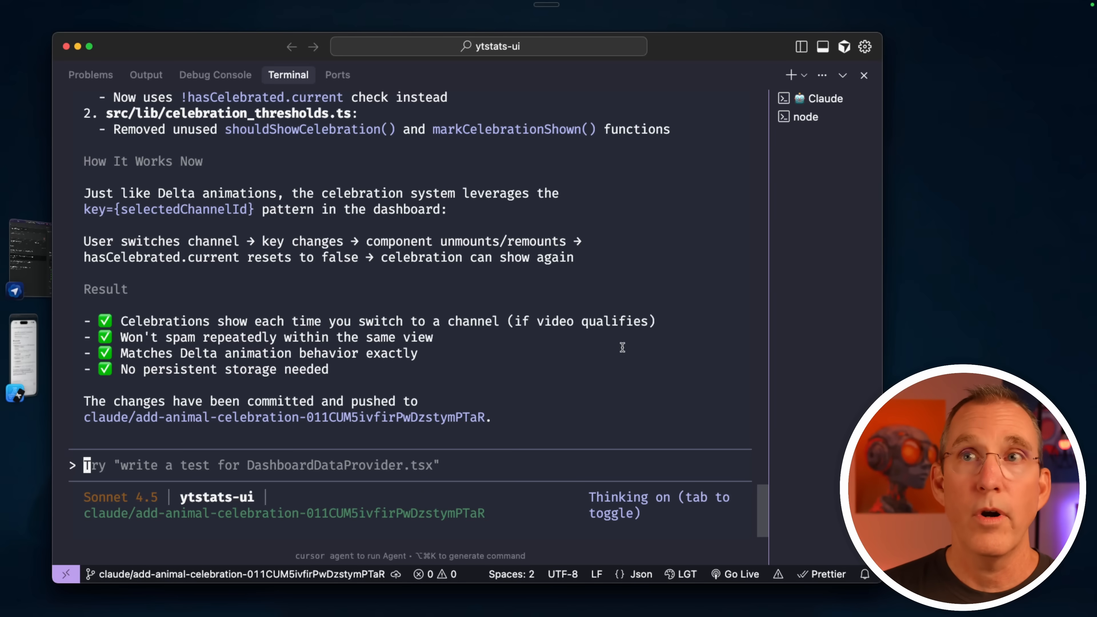
pyautogui.moveTo(509, 360)
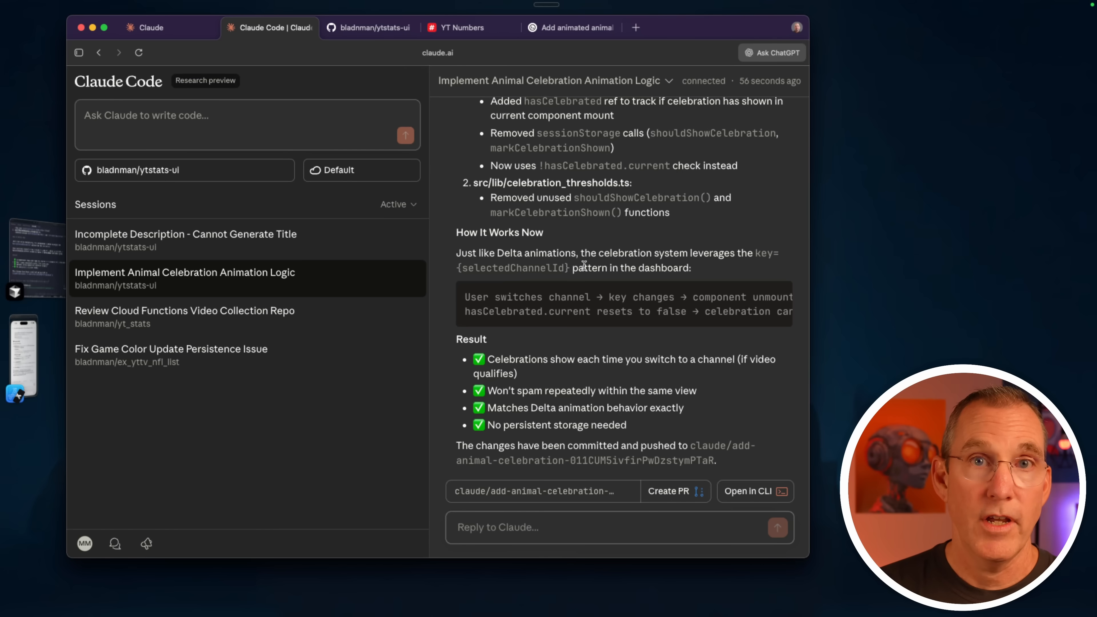
# Review the pushed-branch session summary before continuing in Cursor's Claude terminal.
pyautogui.scroll(-3)
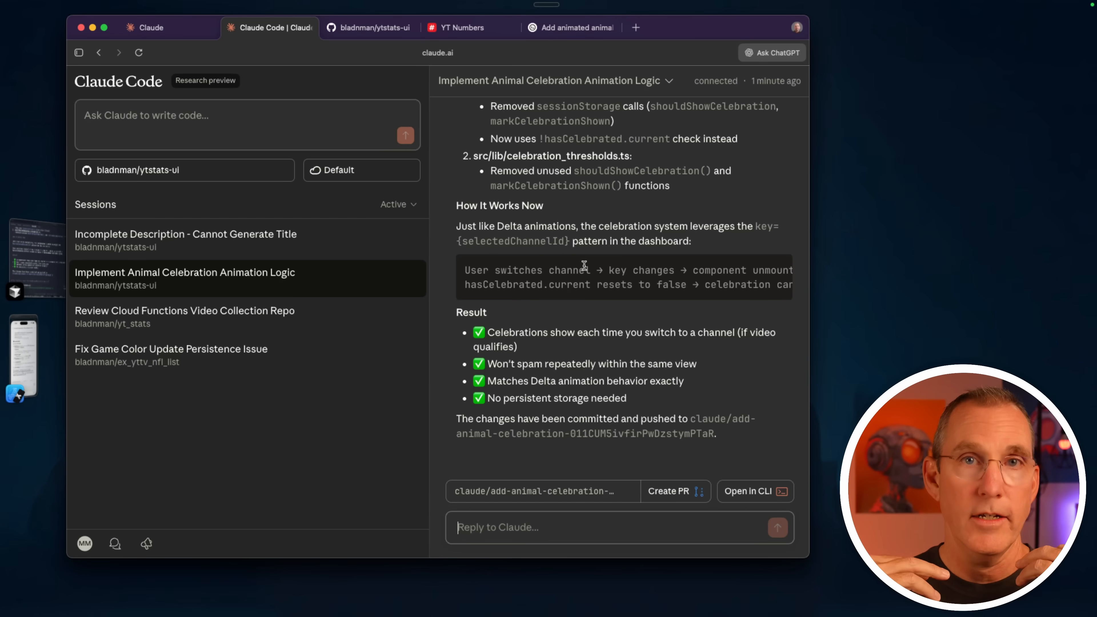
pyautogui.moveTo(534, 259)
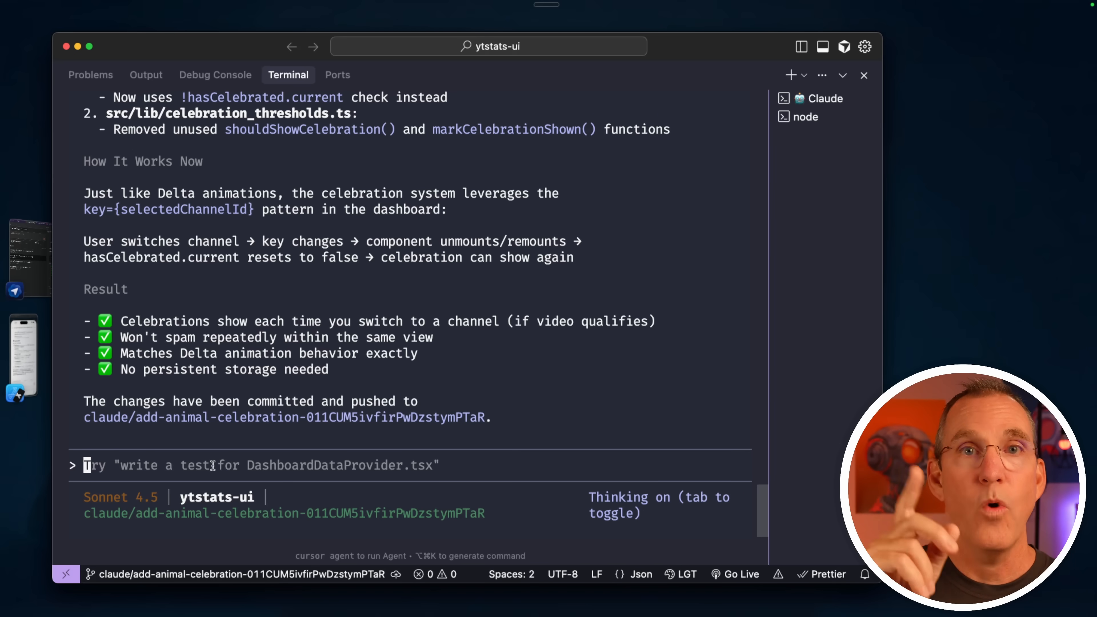
pyautogui.moveTo(436, 364)
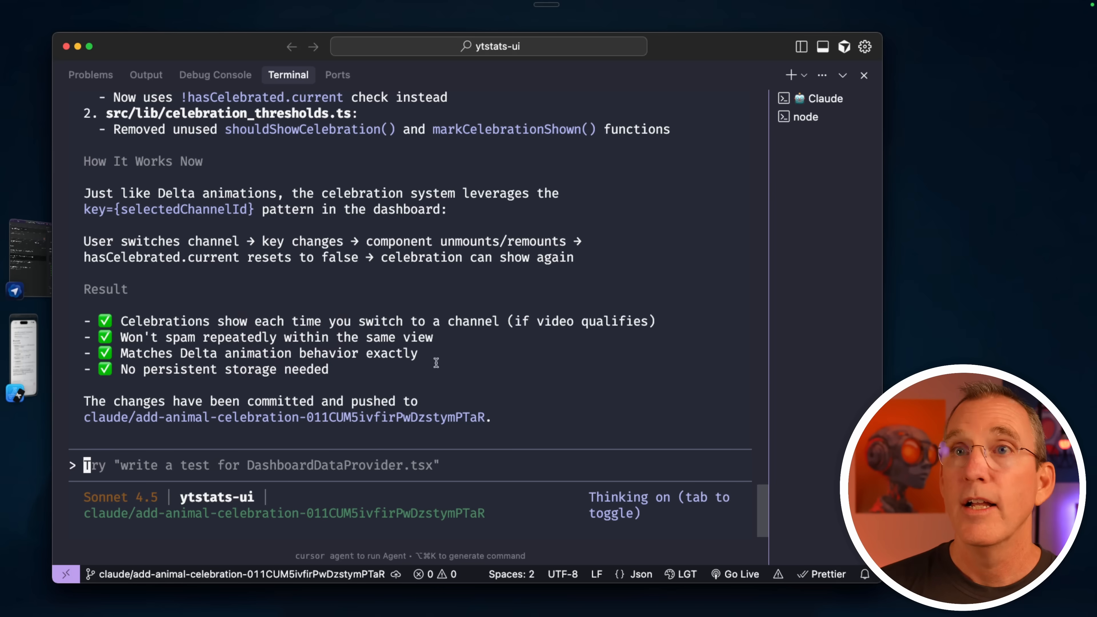
# Ask Claude to 'update the readme file with any meaningful changes', then start /rewind after the API error.
pyautogui.write('update the readme file with any meaningful changes')
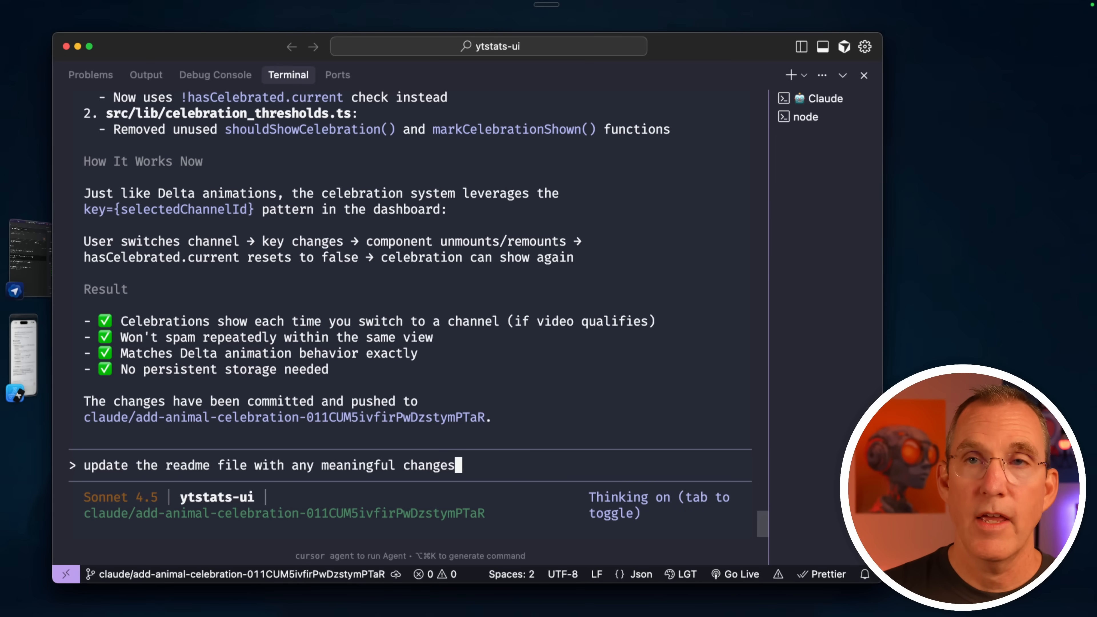
pyautogui.press('Return')
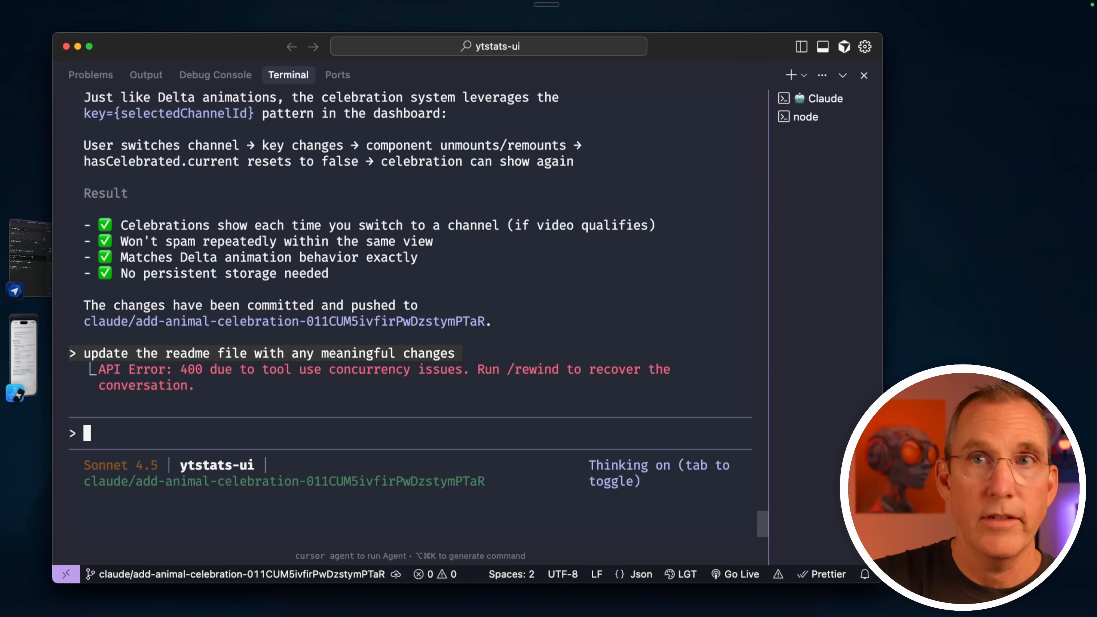
pyautogui.write('/r')
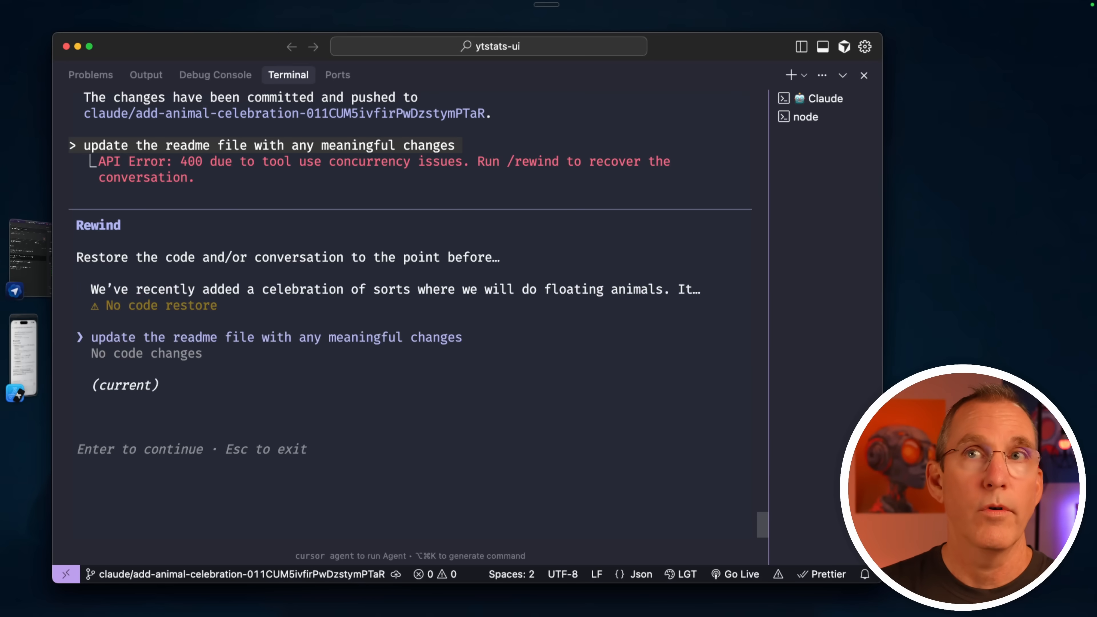
# Apply the rewind to the failed README request, returning to an empty prompt.
pyautogui.press('Return')
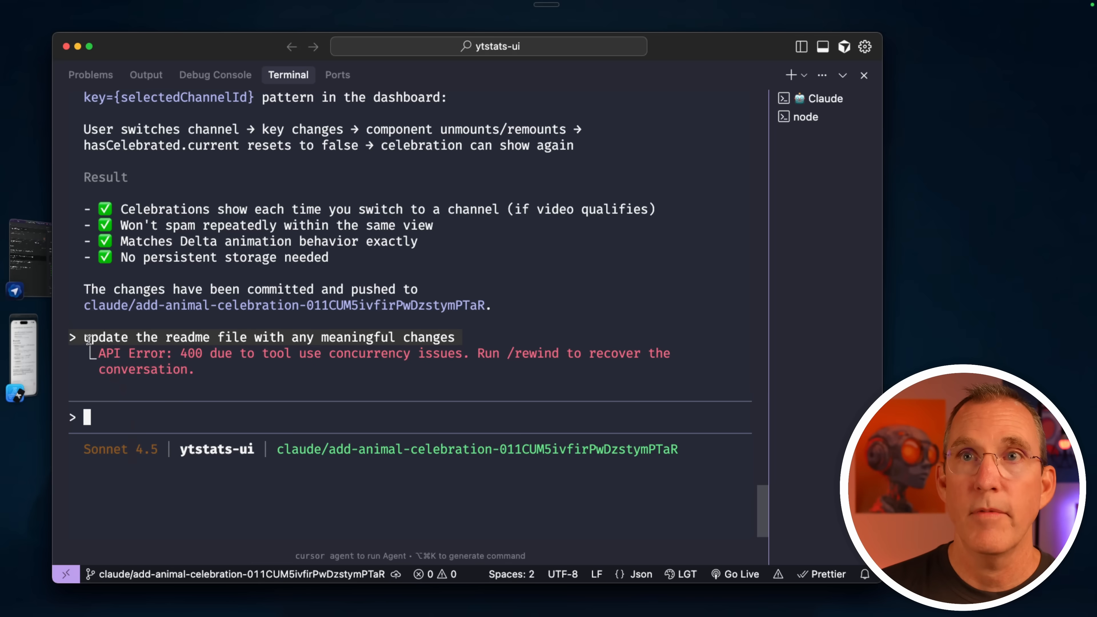
pyautogui.moveTo(259, 418)
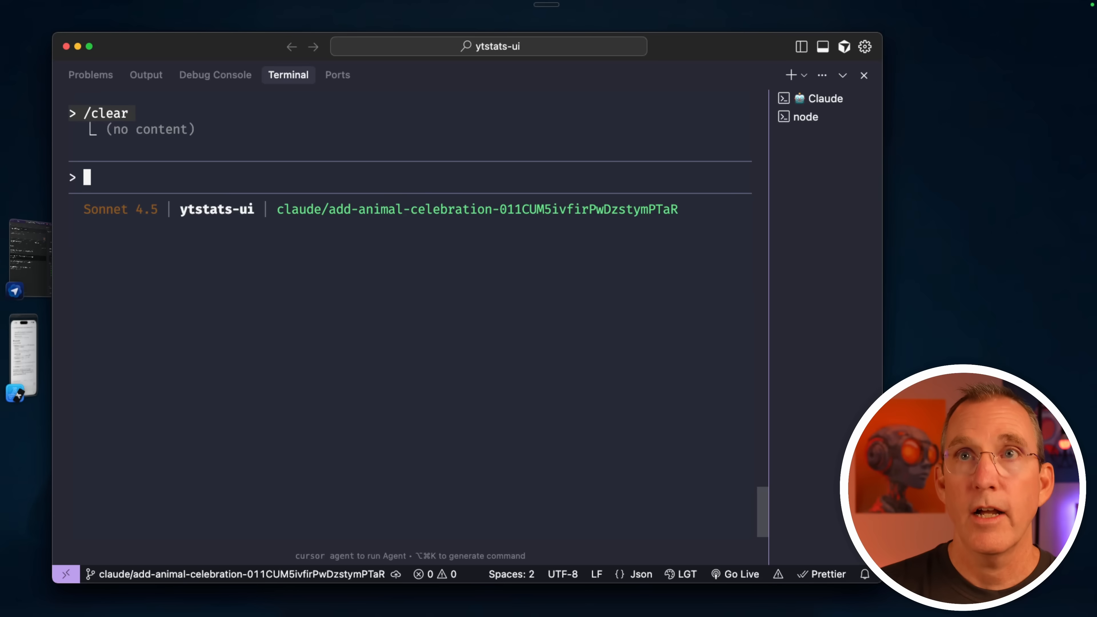
# Re-send 'update the readme file with any meaningful changes' and review the proposed Dashboard Analytics README diff.
pyautogui.write('update the readme file with any meaningful changes')
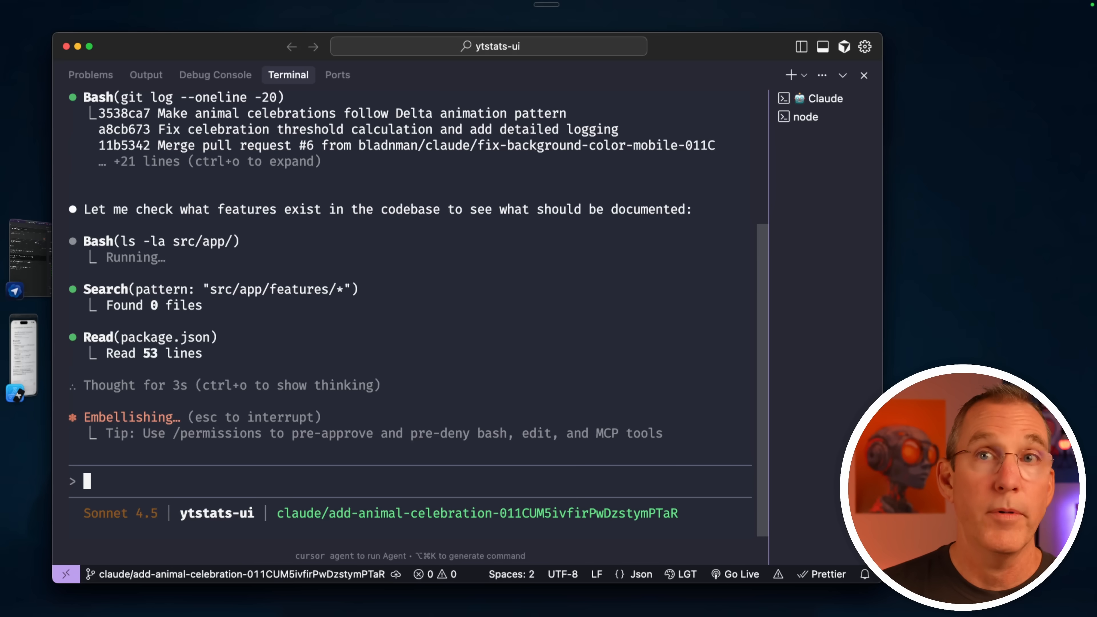
pyautogui.scroll(3)
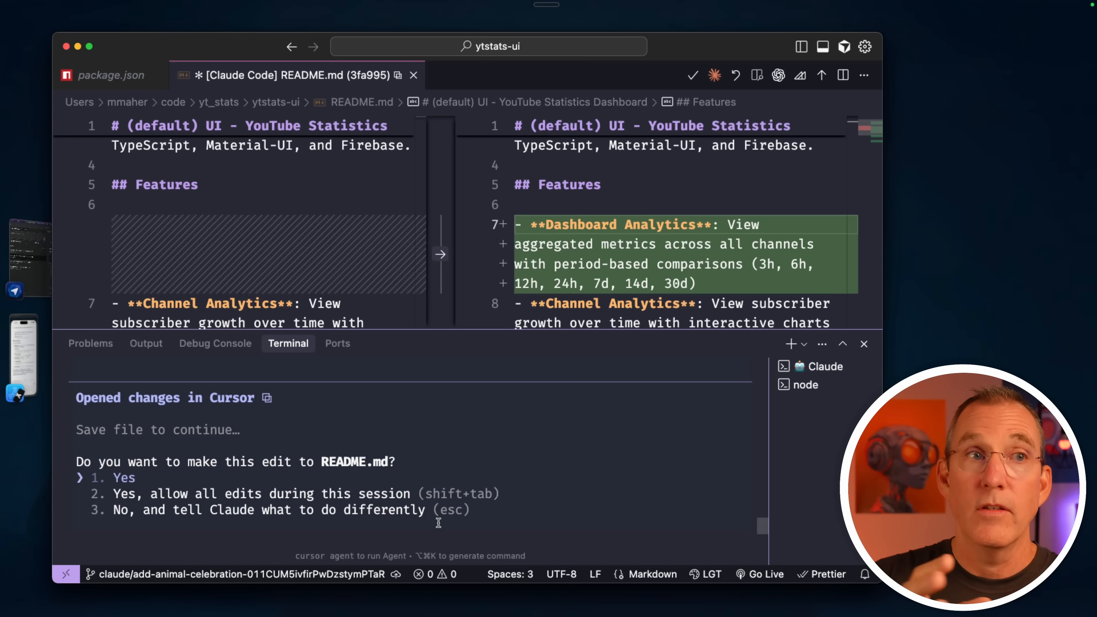
pyautogui.moveTo(248, 280)
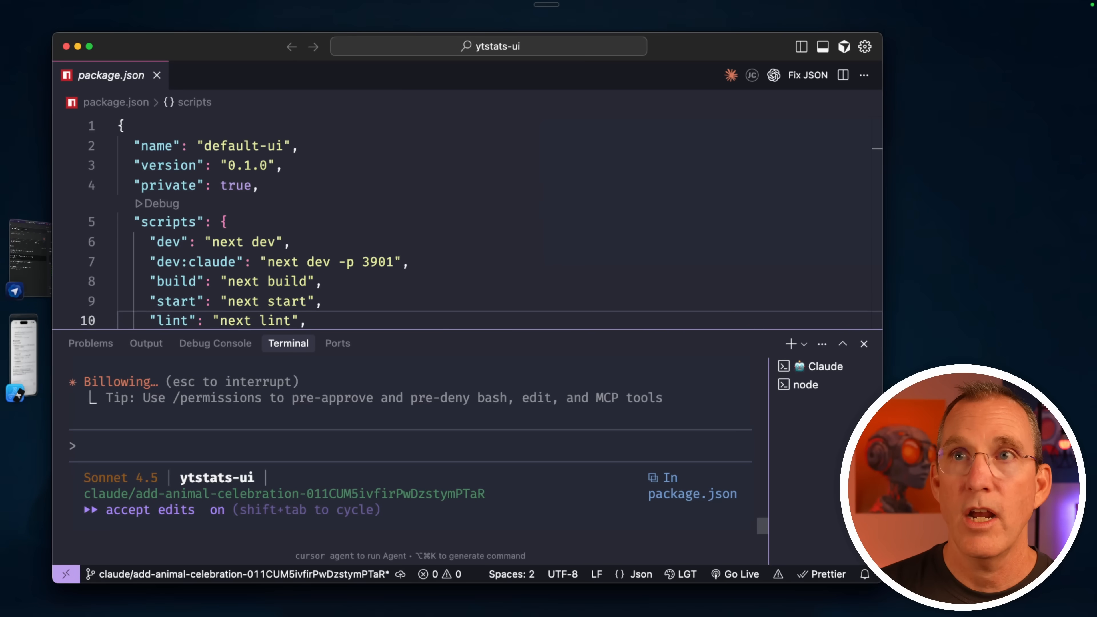
# View Claude's README summary full height and show README.md as a pending Source Control change.
pyautogui.click(842, 343)
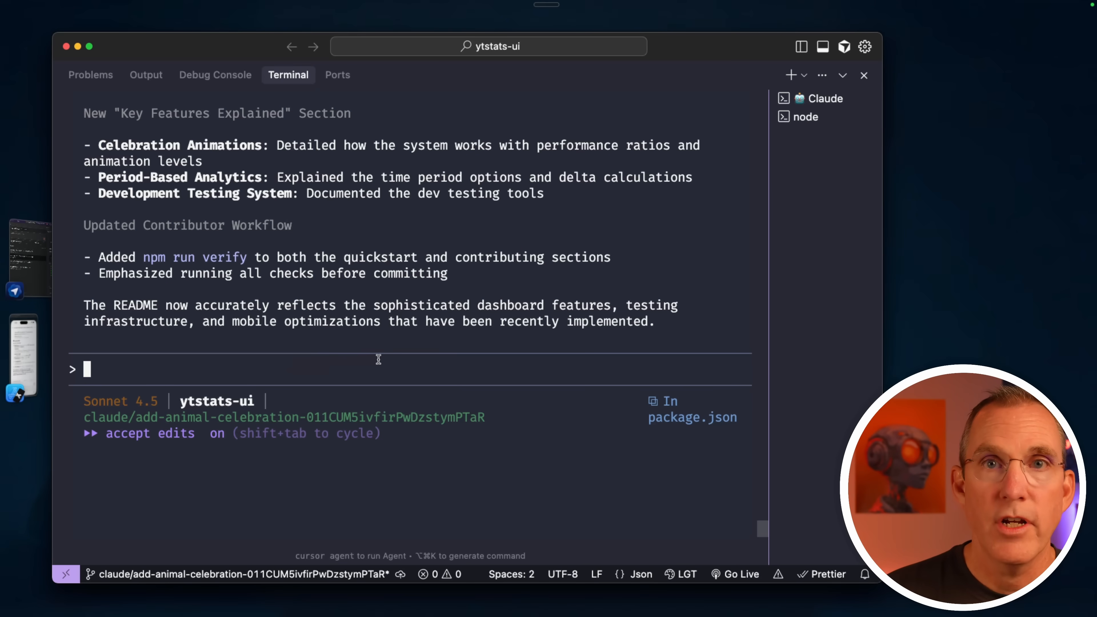
pyautogui.click(149, 75)
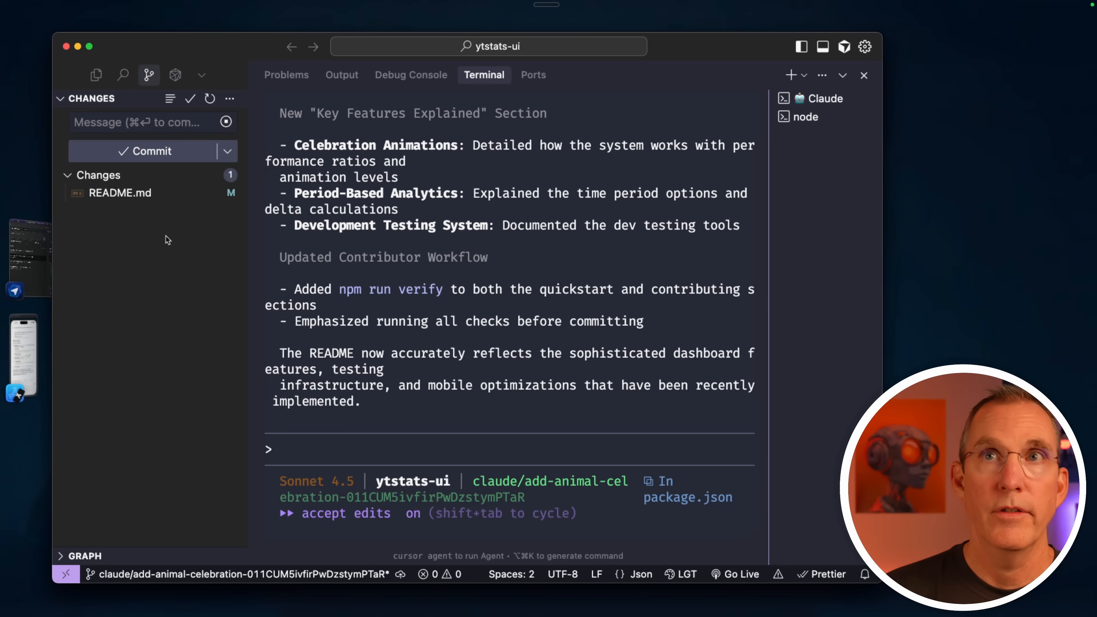
# Commit the README.md update and publish it to the animal-celebration branch.
pyautogui.click(146, 150)
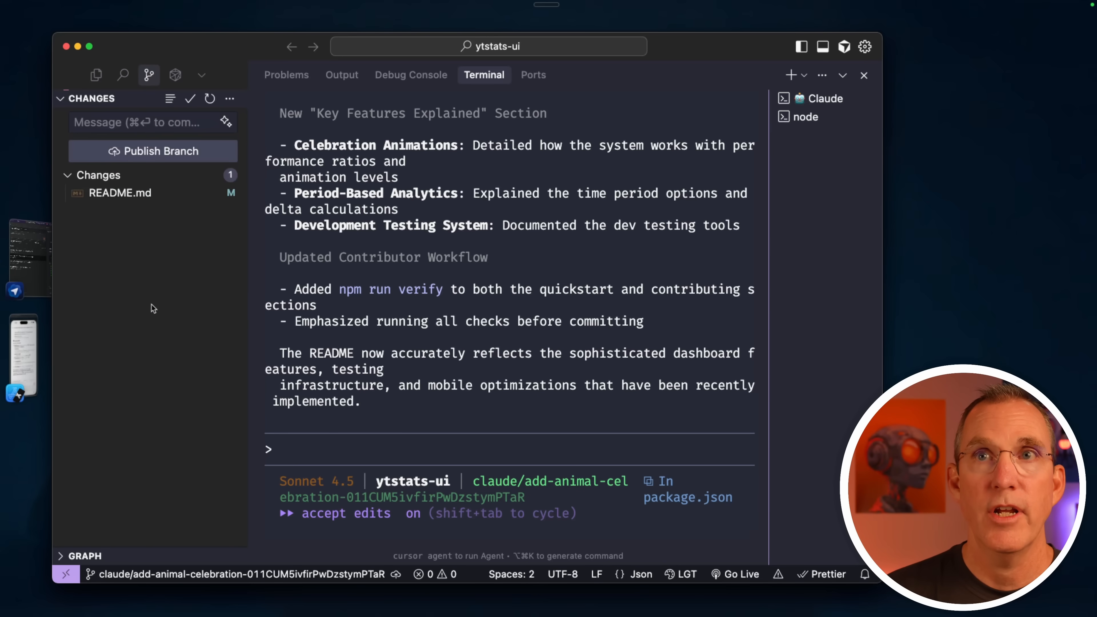
pyautogui.click(153, 151)
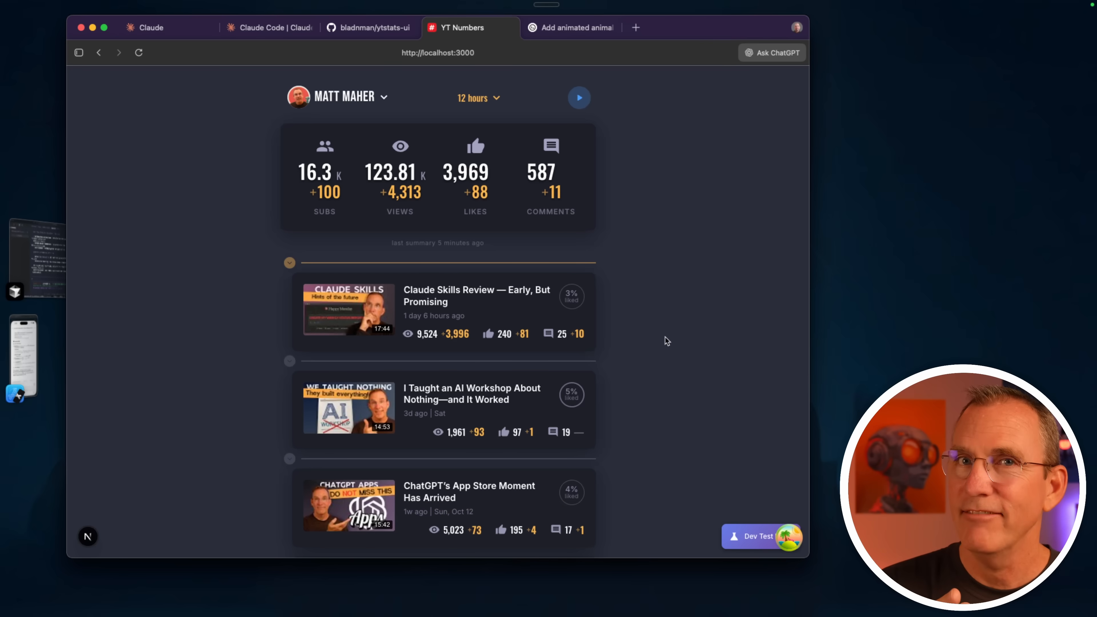
pyautogui.click(269, 27)
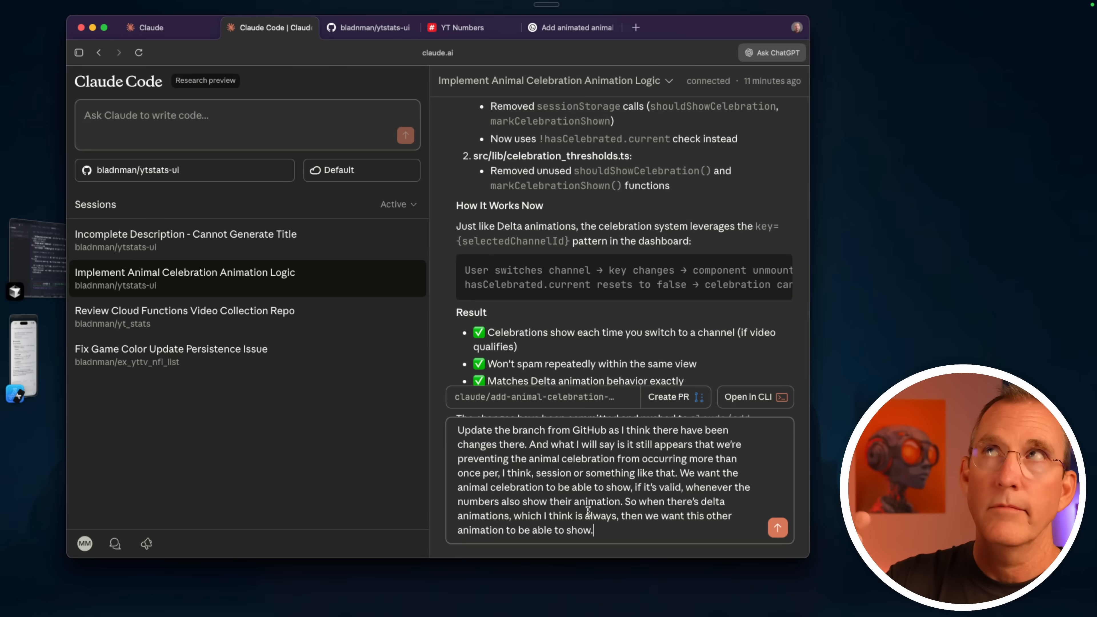
pyautogui.moveTo(733, 565)
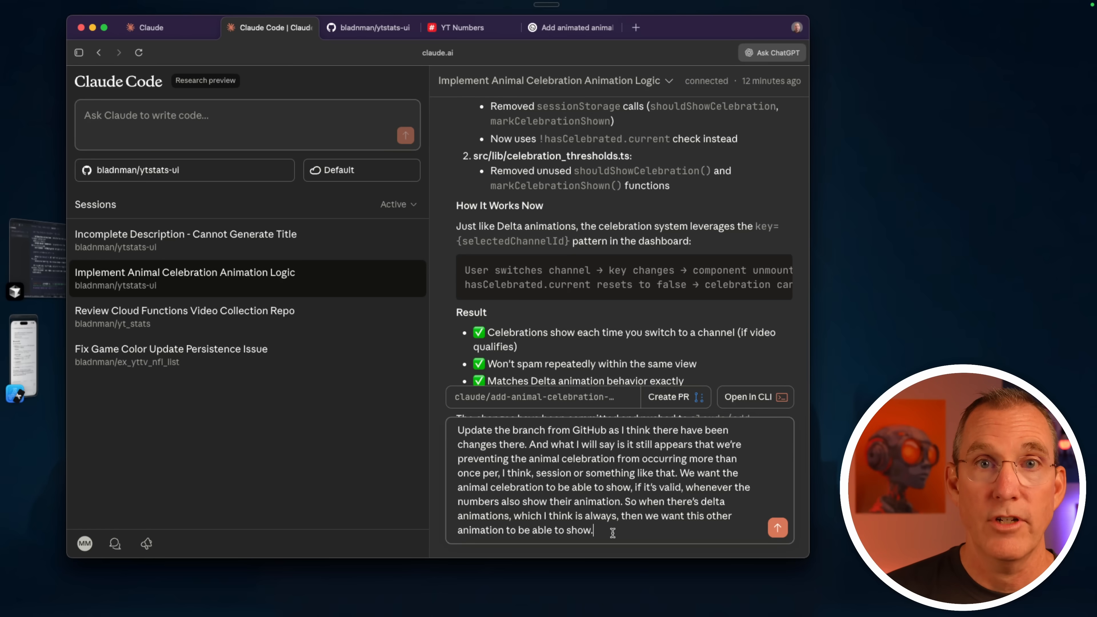
# Send the celebration fix request so Claude commits and pushes the channel-switch and period-change fix.
pyautogui.click(777, 527)
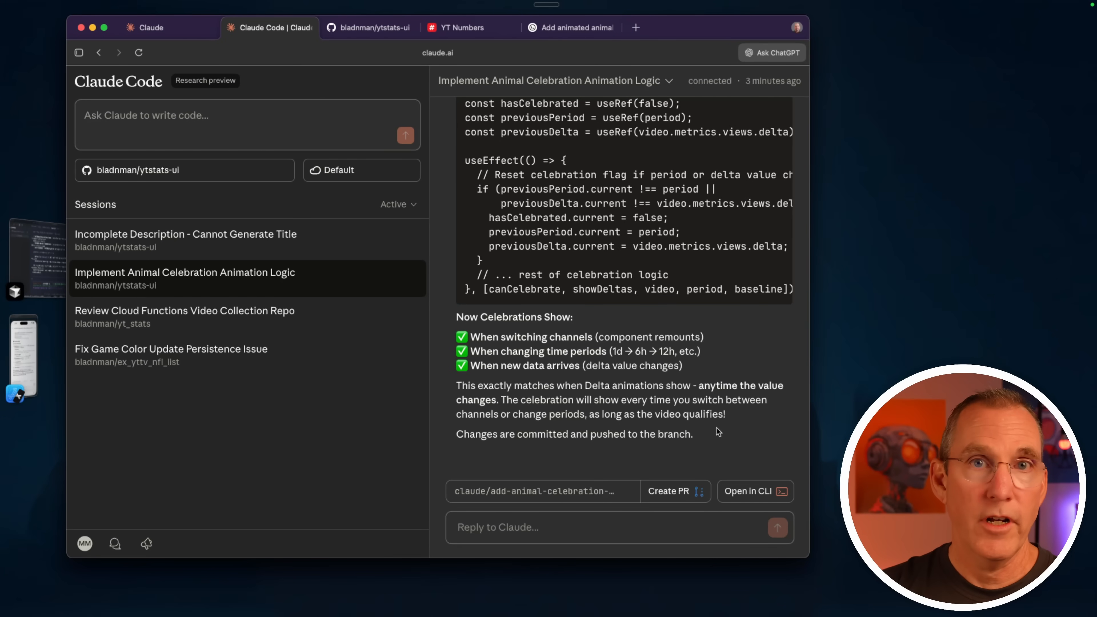
pyautogui.moveTo(699, 459)
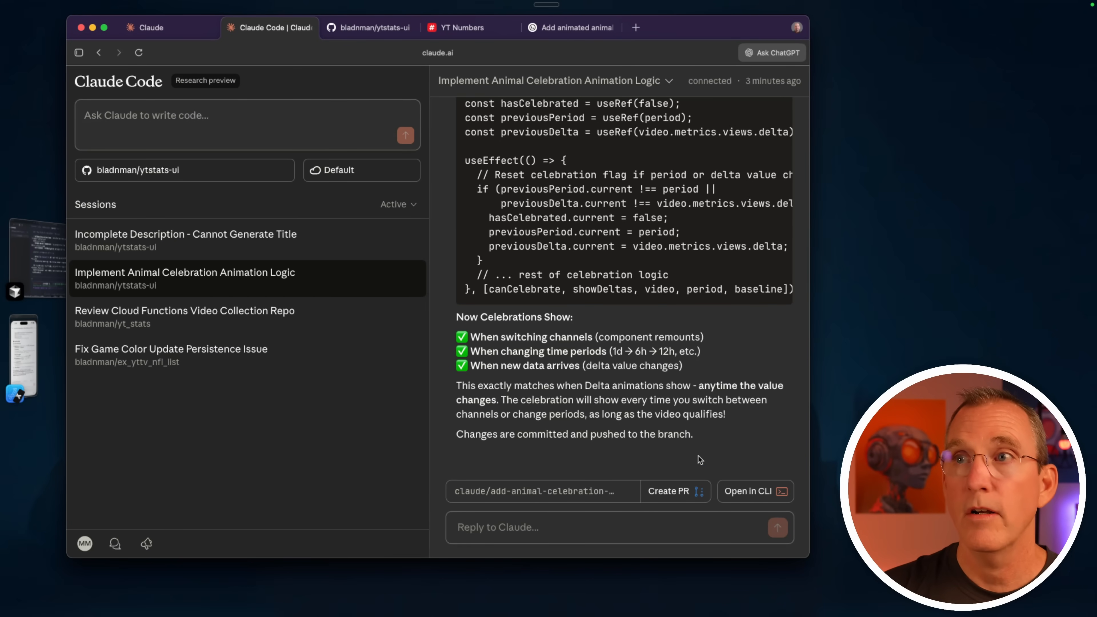
# Create pull request #7 for the animal-celebration branch and confirm its merge into main.
pyautogui.click(668, 490)
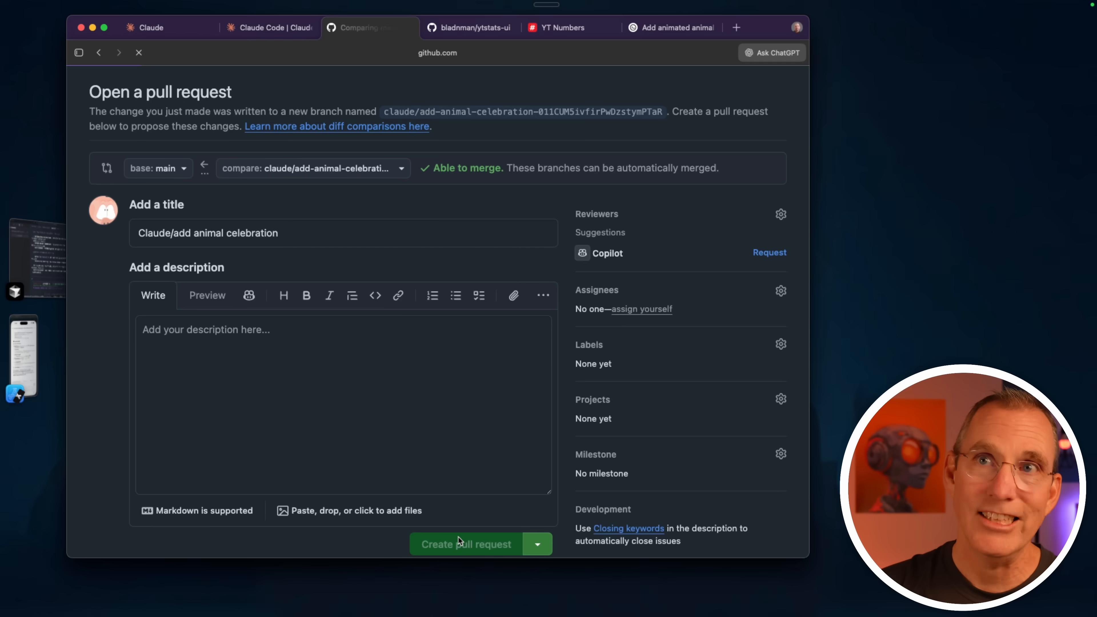
pyautogui.click(465, 544)
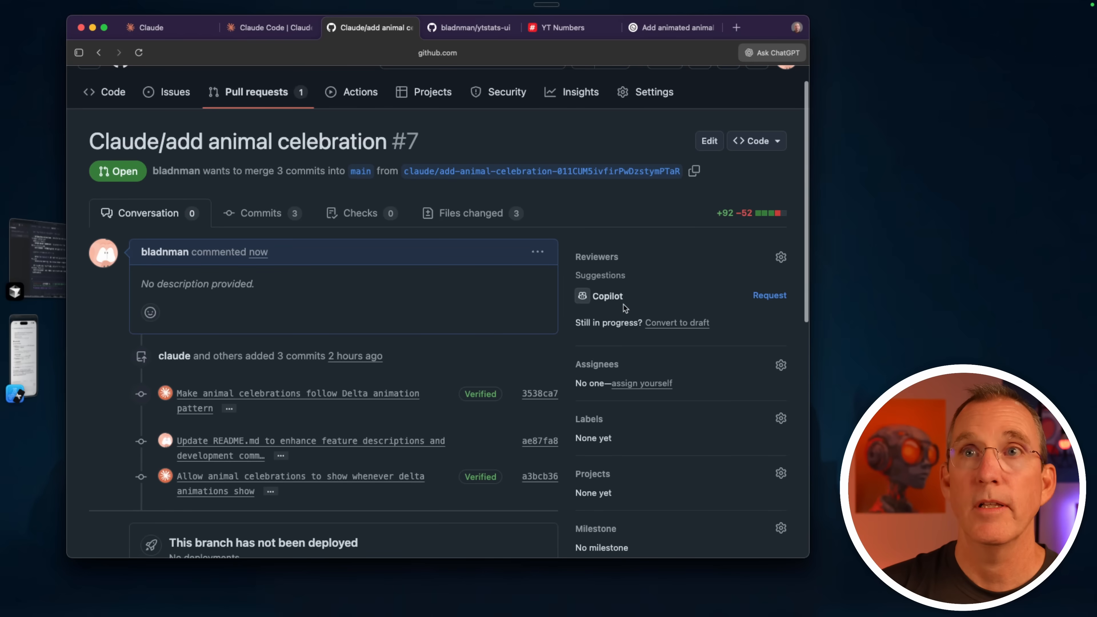
pyautogui.scroll(-3)
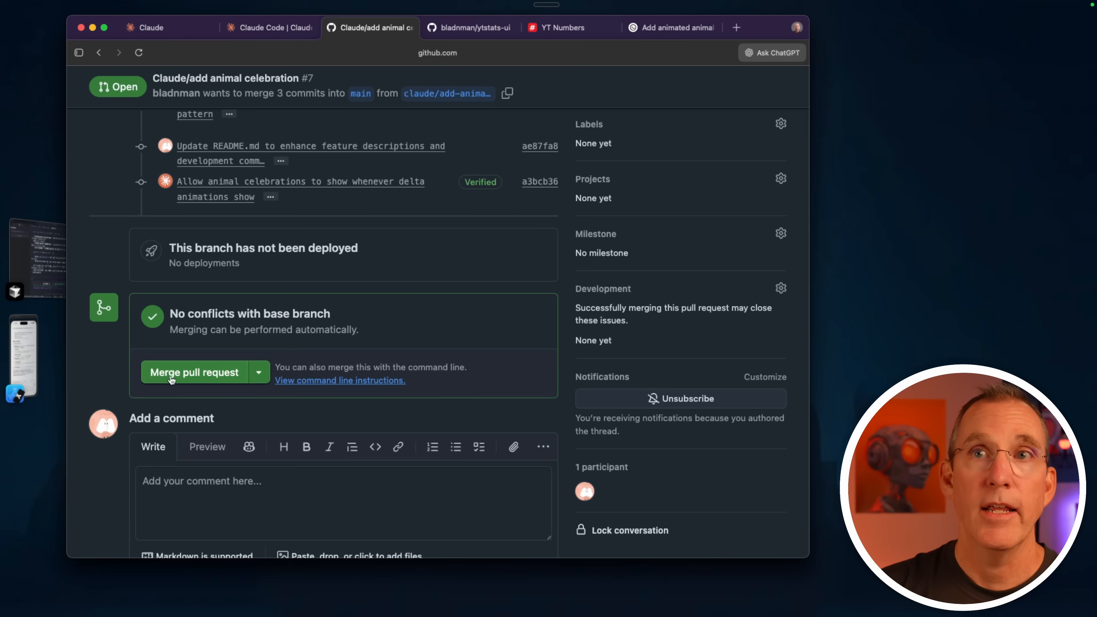
pyautogui.click(193, 371)
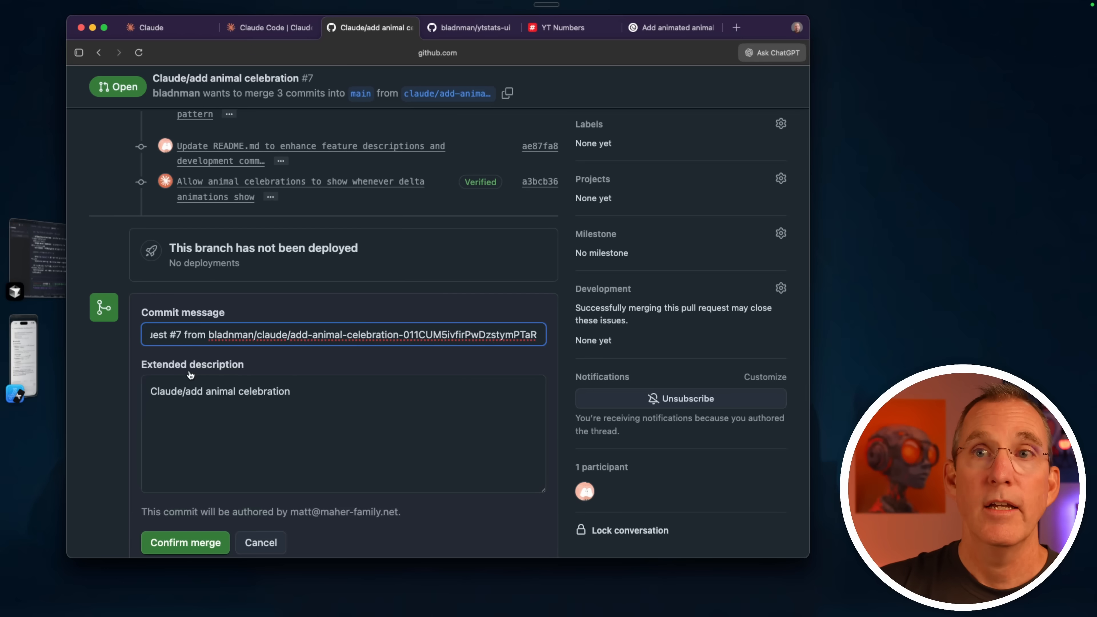
pyautogui.click(185, 542)
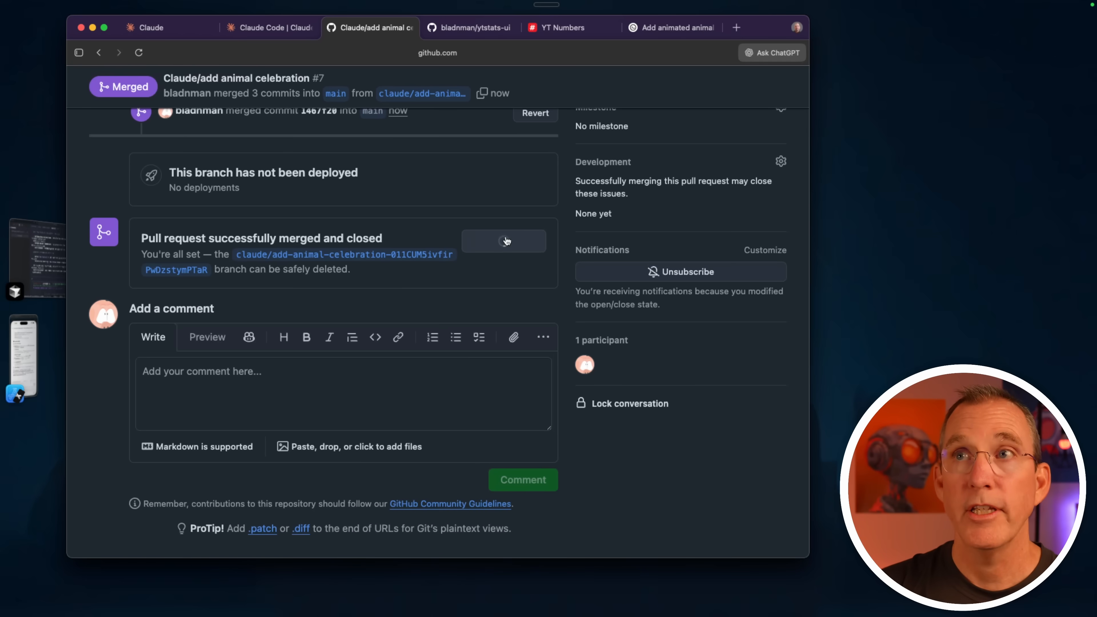